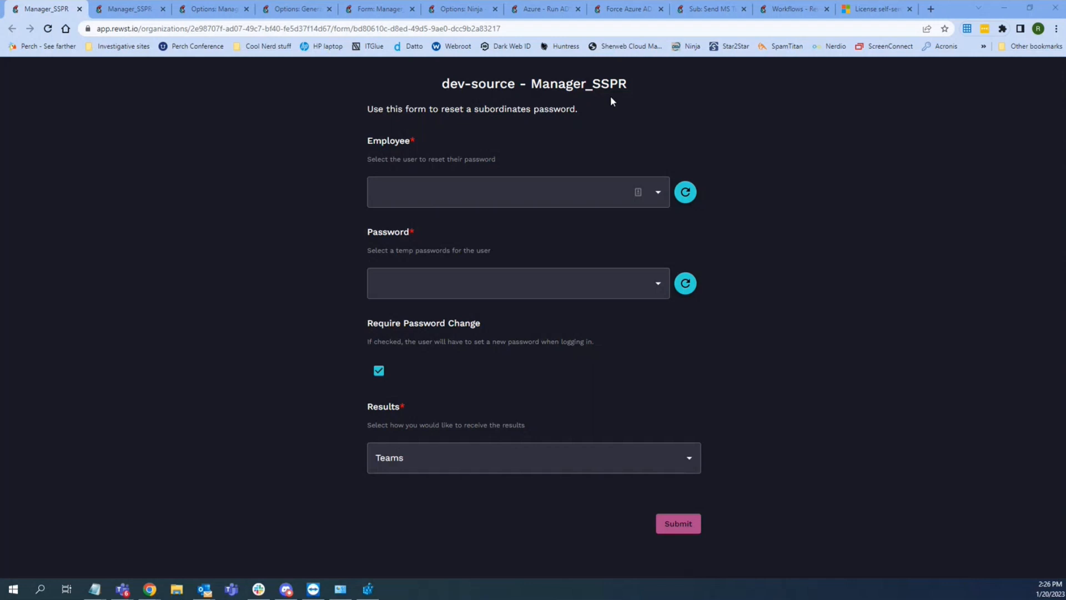
{"action": "mouse_move", "coordinate": [416, 245]}
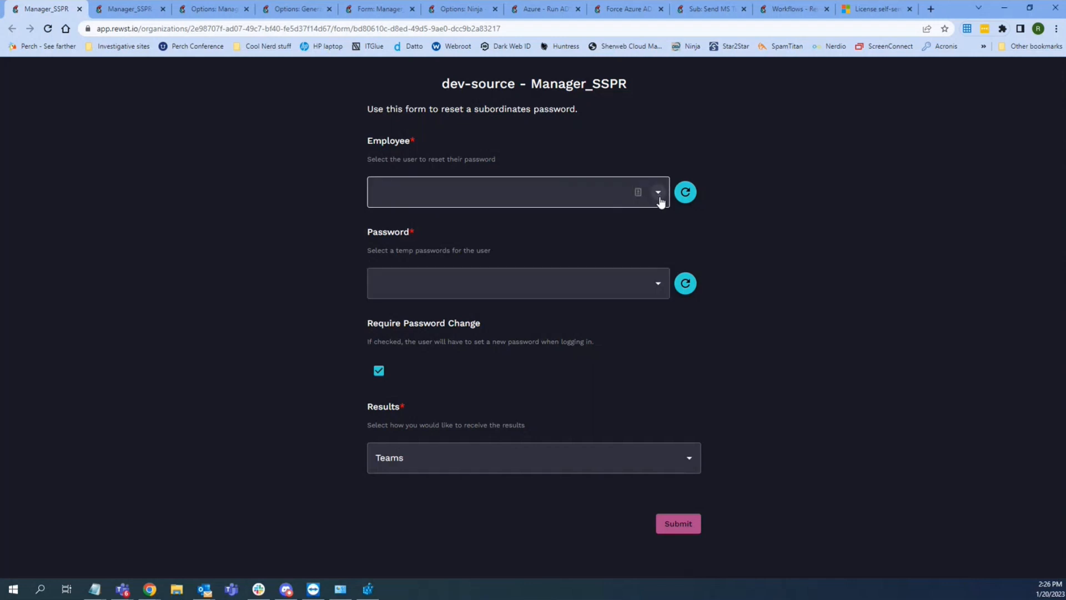
Step: Submit a password reset for the selected direct report with results sent to Teams, then dismiss the success notice
{"action": "left_click", "coordinate": [657, 193]}
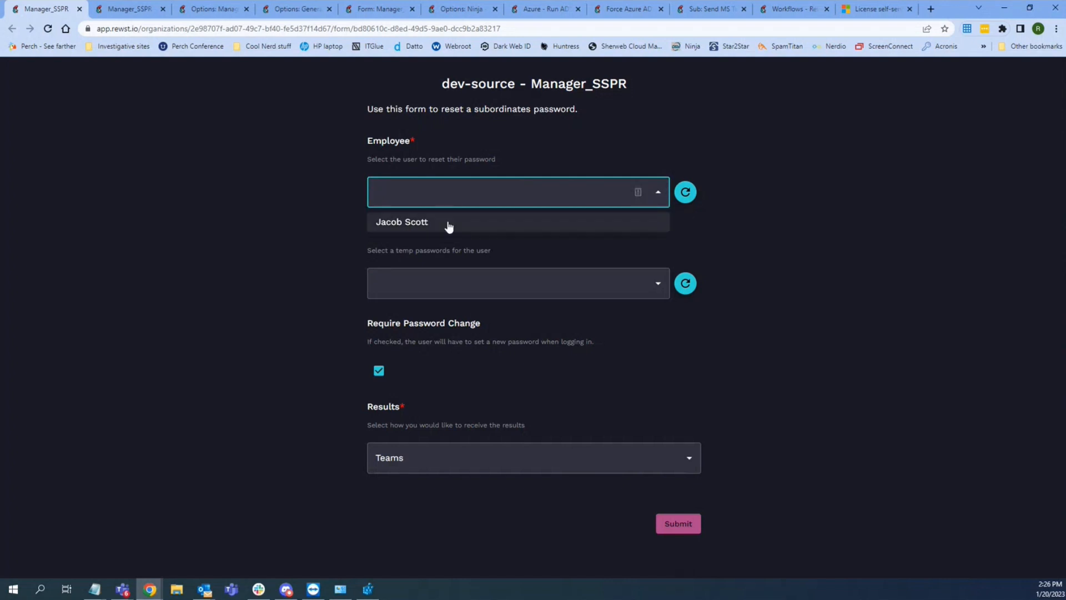
{"action": "left_click", "coordinate": [401, 222]}
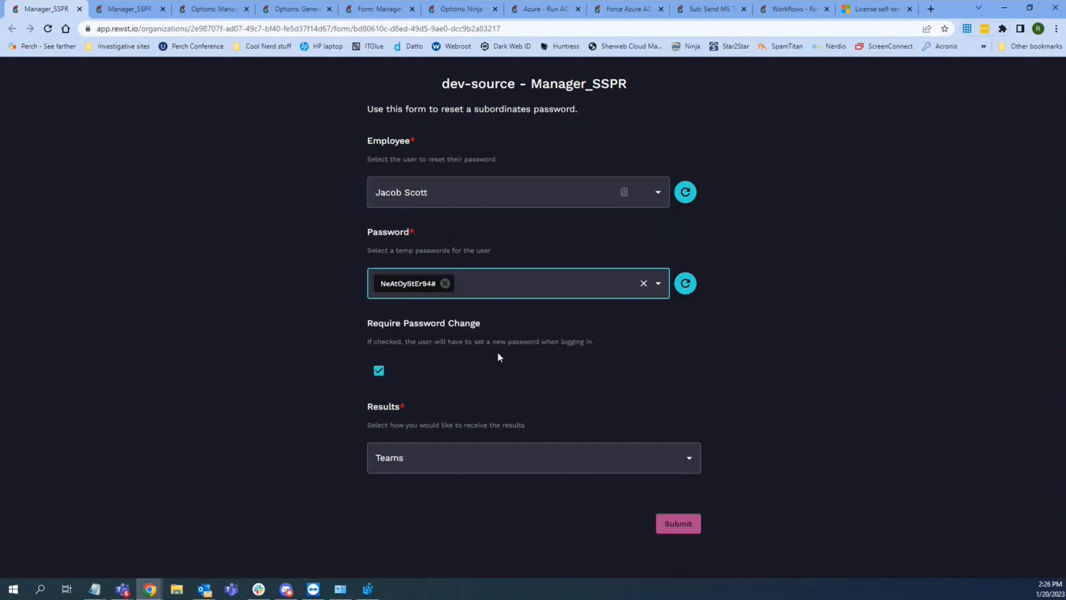
{"action": "left_click", "coordinate": [533, 457]}
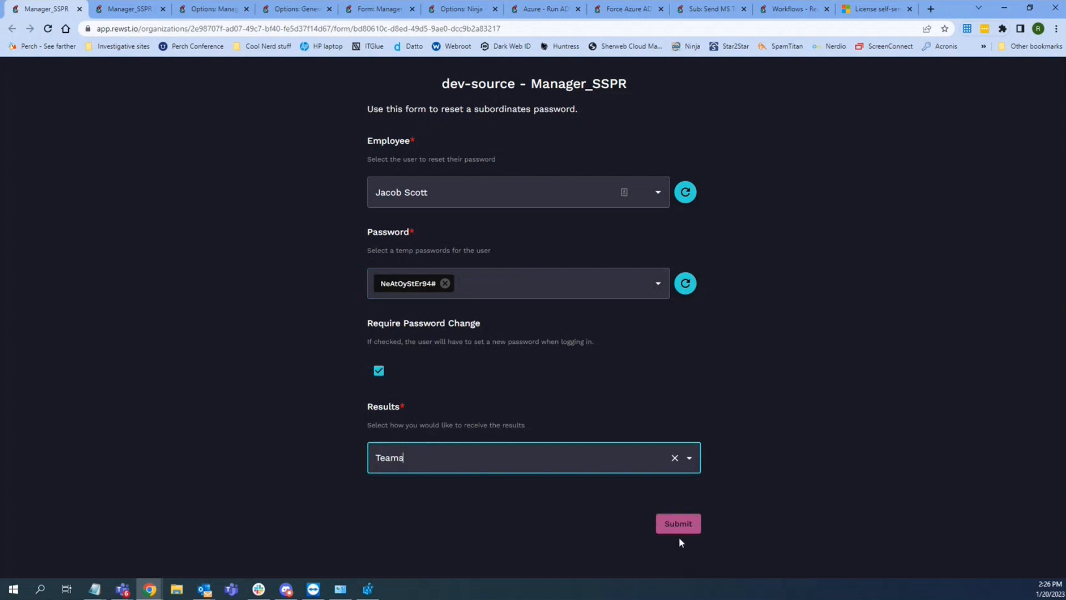
{"action": "left_click", "coordinate": [677, 524]}
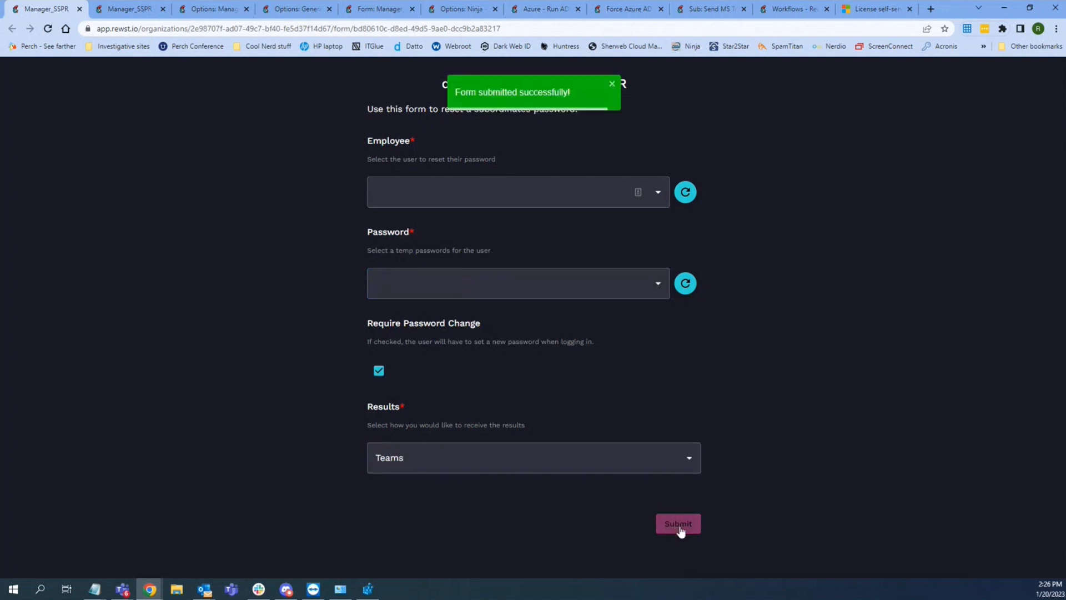
{"action": "mouse_move", "coordinate": [201, 412]}
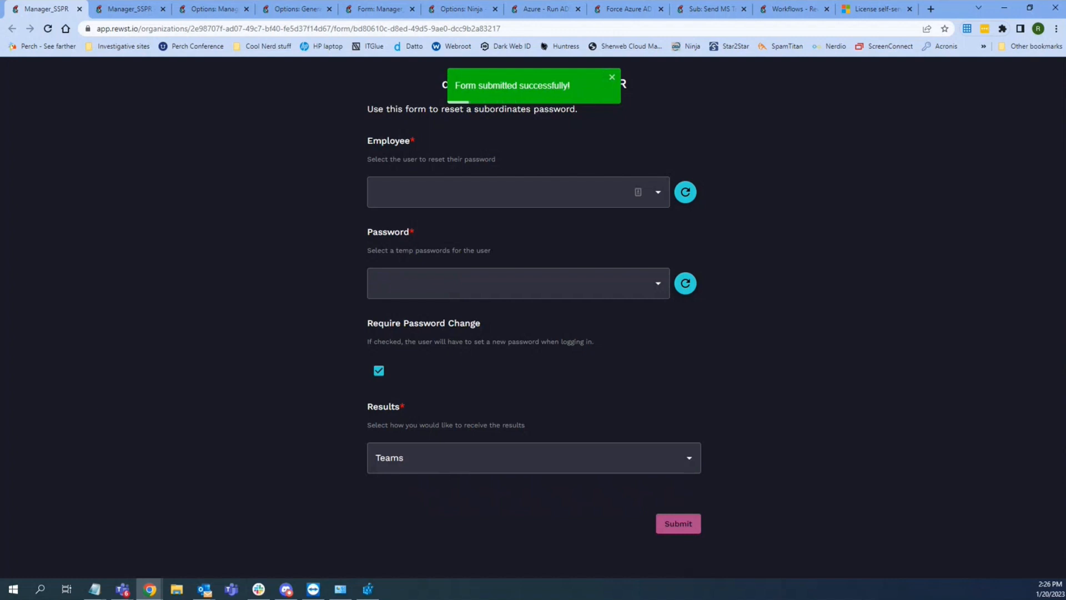
{"action": "left_click", "coordinate": [611, 77]}
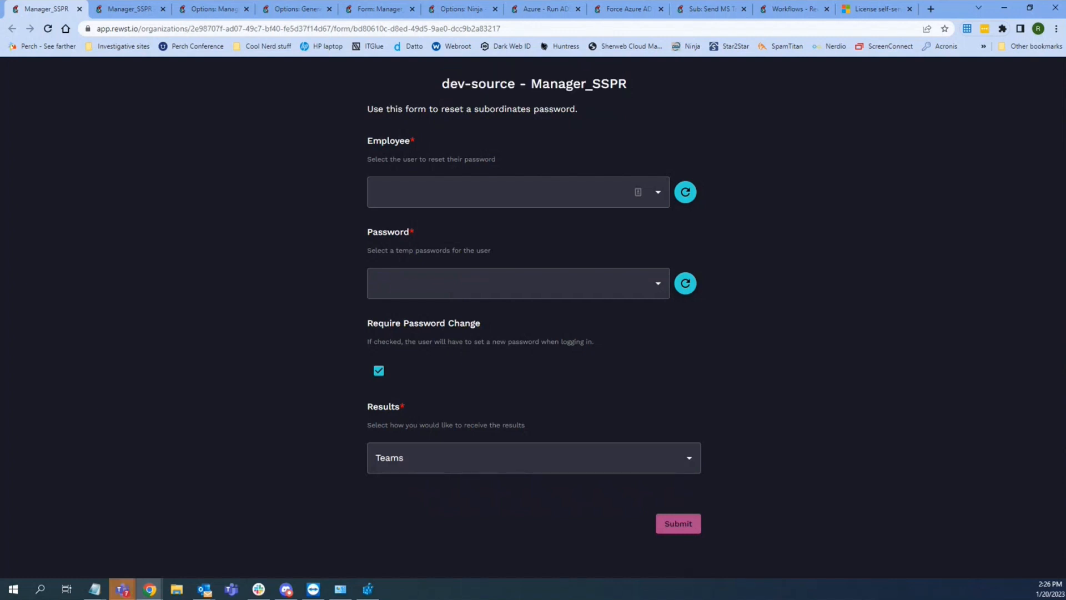
{"action": "mouse_move", "coordinate": [121, 589]}
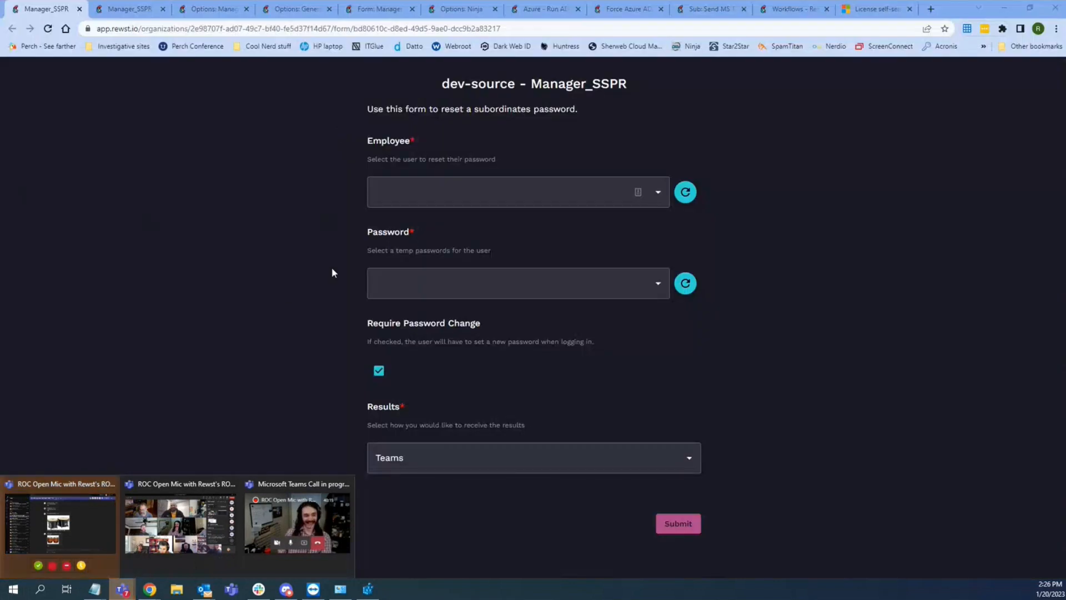
{"action": "mouse_move", "coordinate": [157, 89]}
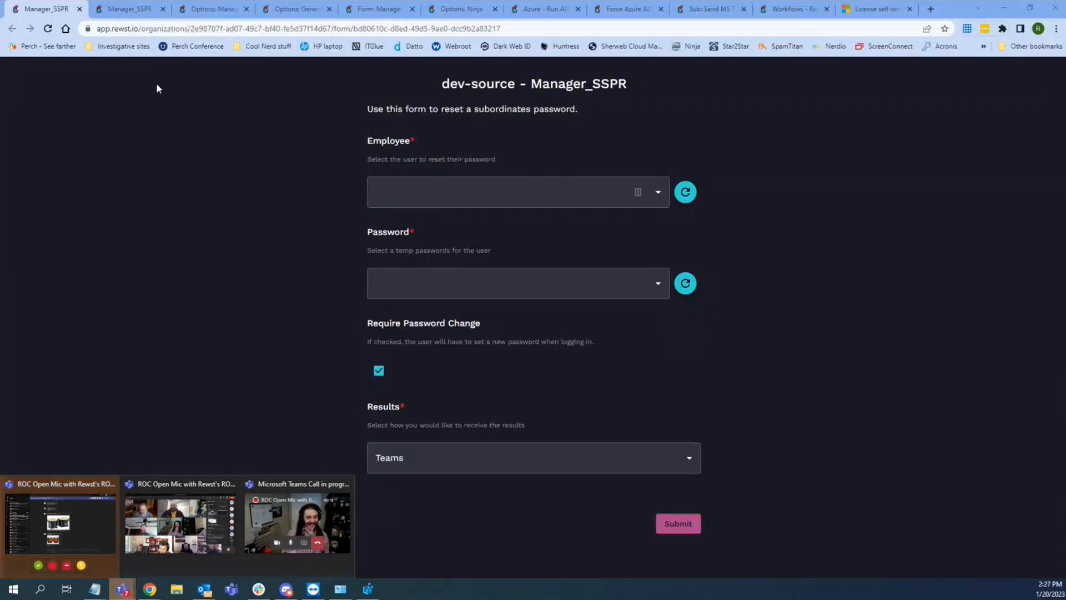
{"action": "mouse_move", "coordinate": [125, 9]}
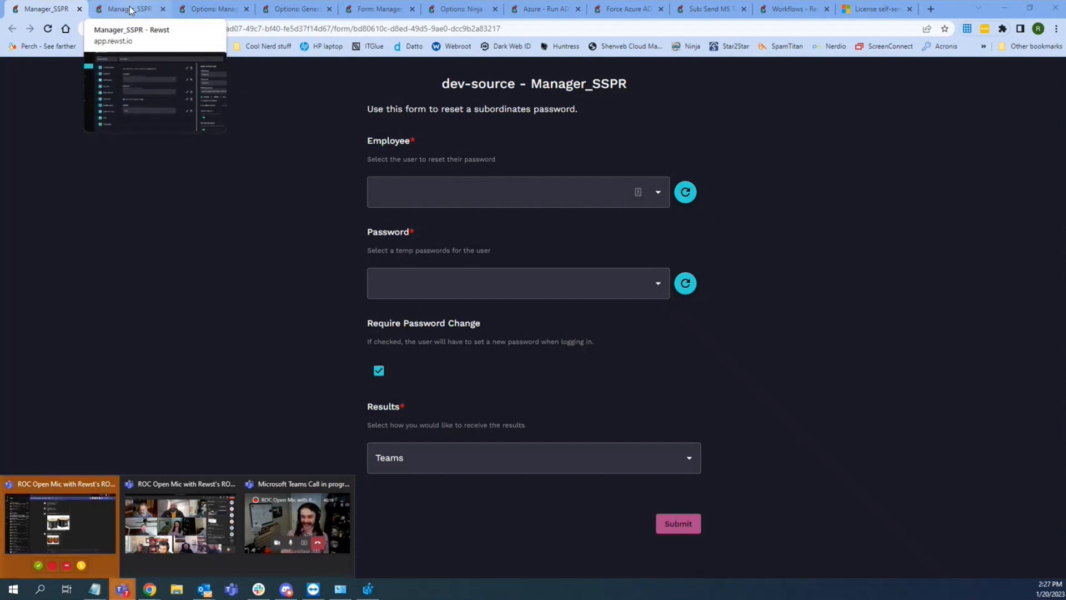
Step: Show the Employee field's options populated by the Options: Manager_SSPR - Get Direct Reports workflow
{"action": "left_click", "coordinate": [125, 9]}
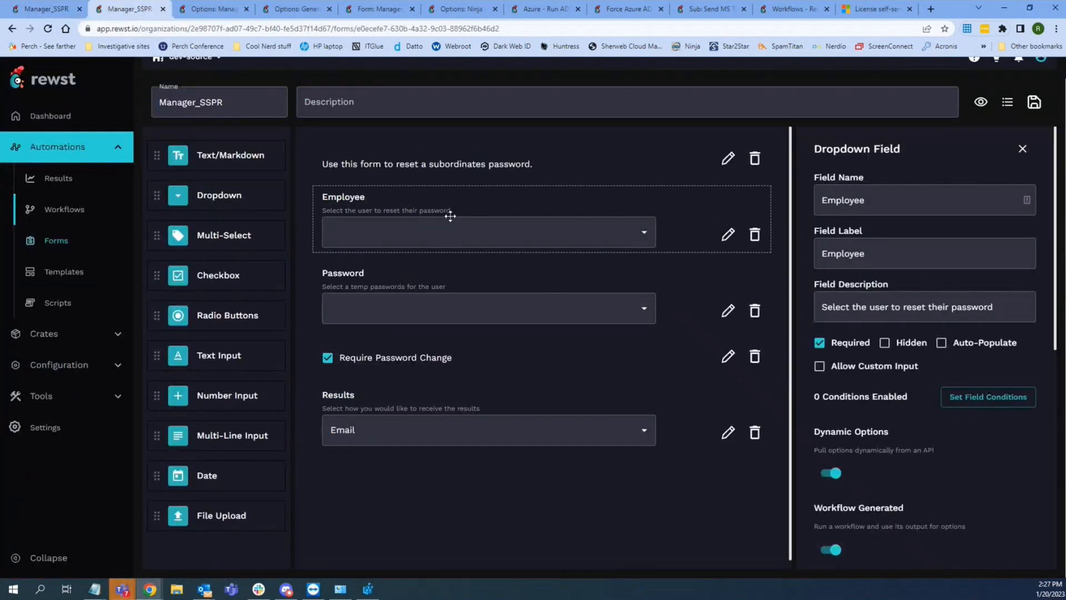
{"action": "scroll", "scroll_direction": "down", "scroll_amount": 3}
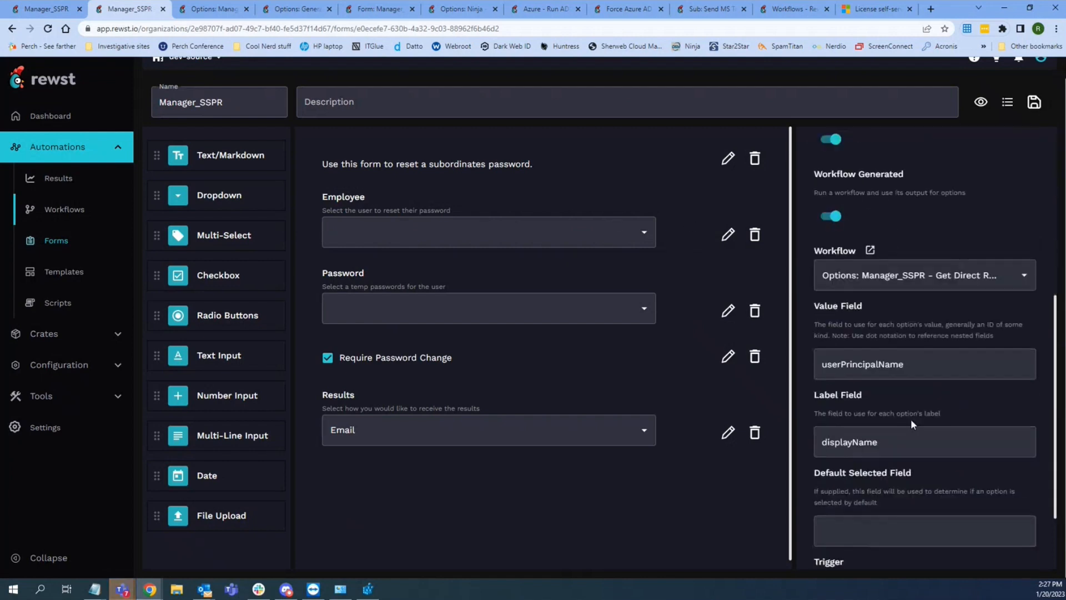
{"action": "scroll", "scroll_direction": "down", "scroll_amount": 3}
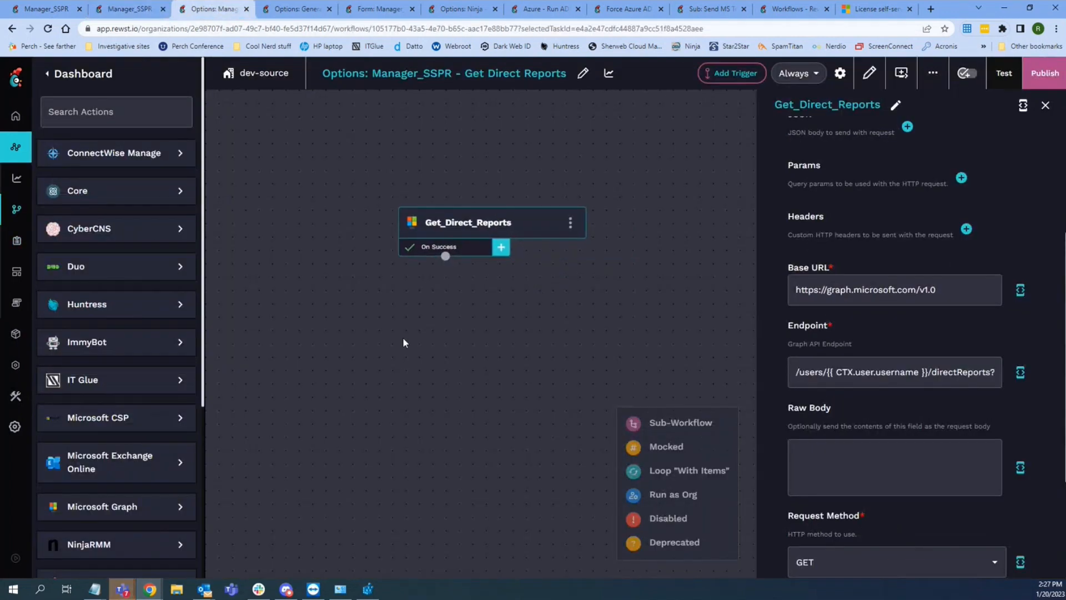
{"action": "mouse_move", "coordinate": [495, 230]}
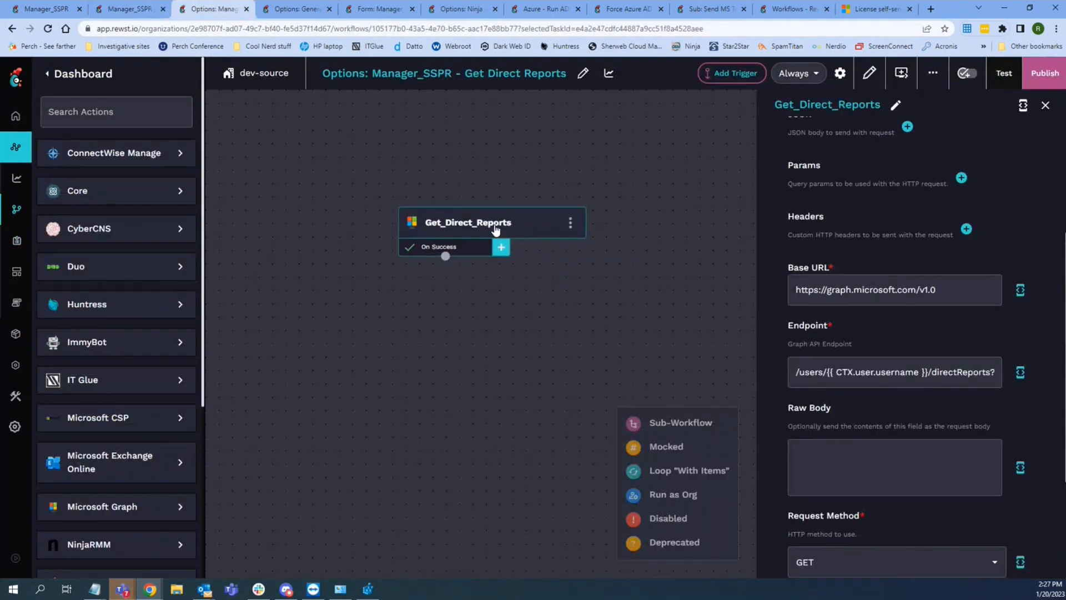
{"action": "mouse_move", "coordinate": [565, 264]}
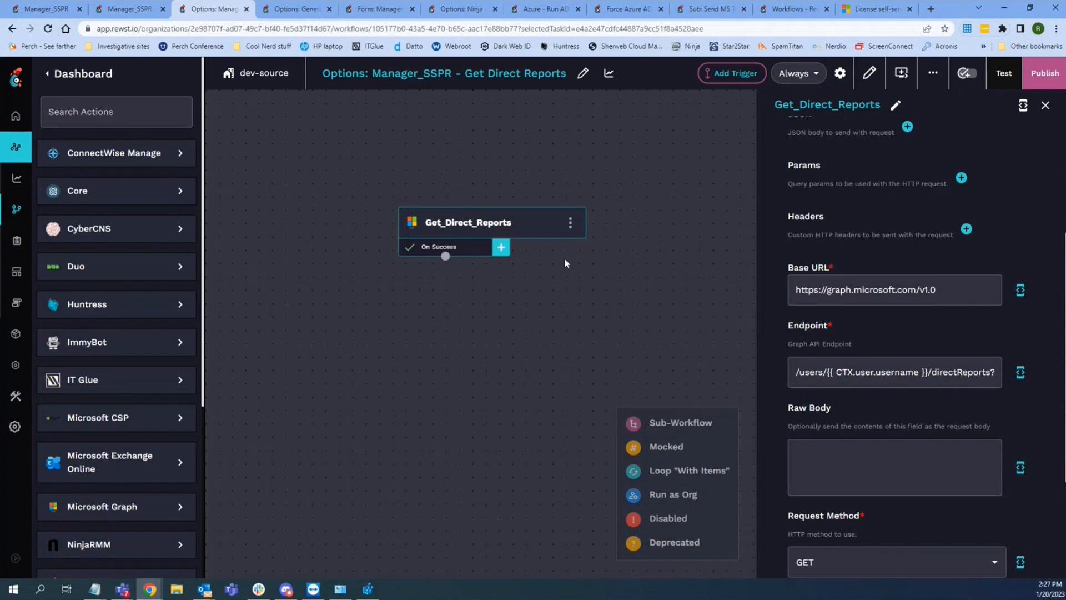
Step: Examine the Get_Direct_Reports endpoint using CTX.user.username, then view the success transition's direct_reports and users aliases
{"action": "left_click", "coordinate": [894, 372]}
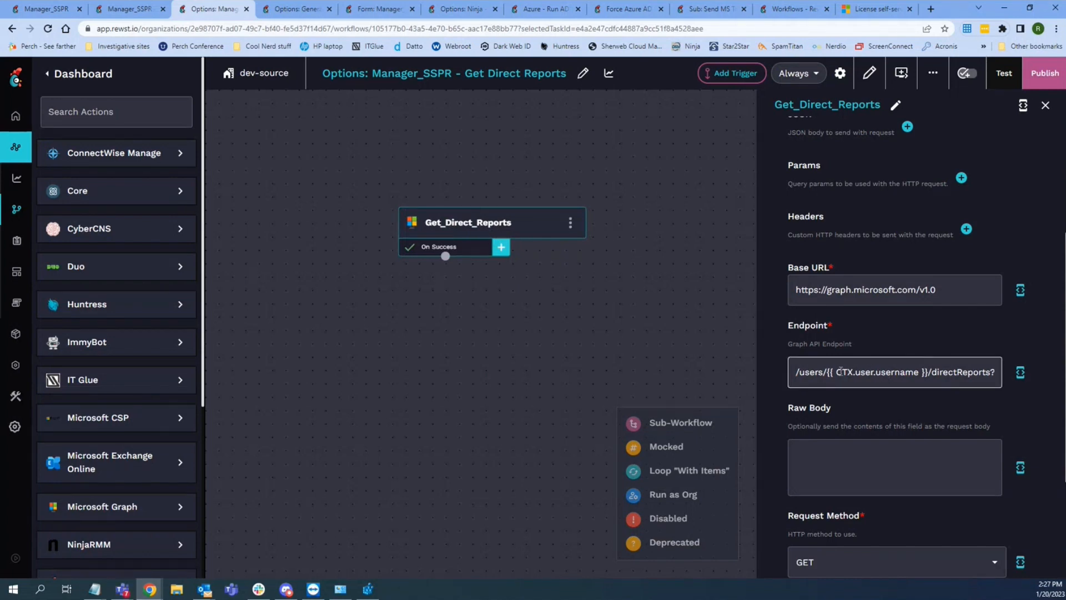
{"action": "double_click", "coordinate": [874, 372]}
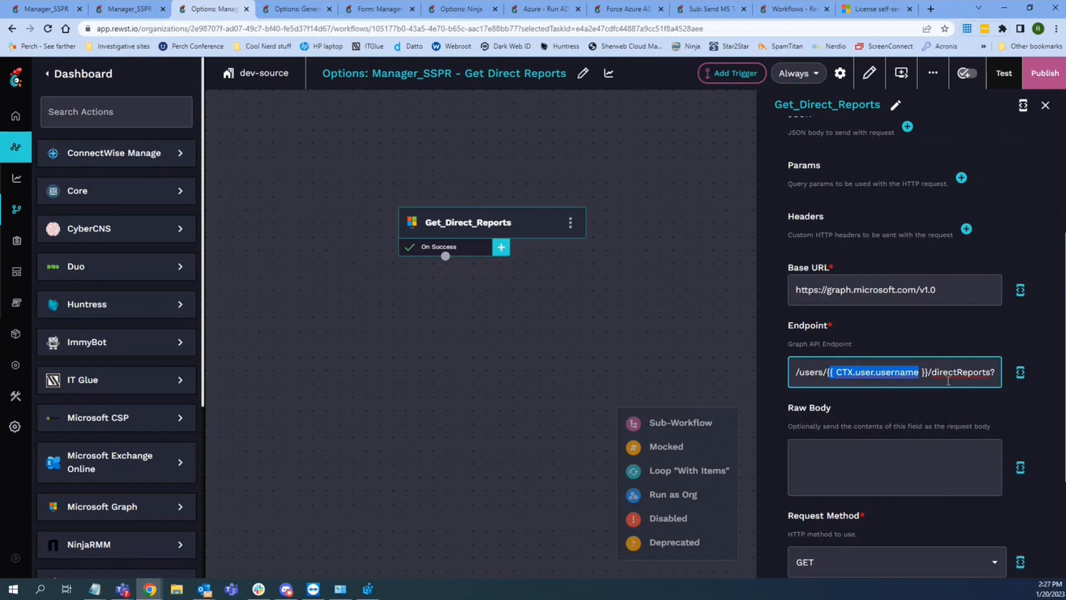
{"action": "left_click", "coordinate": [444, 256]}
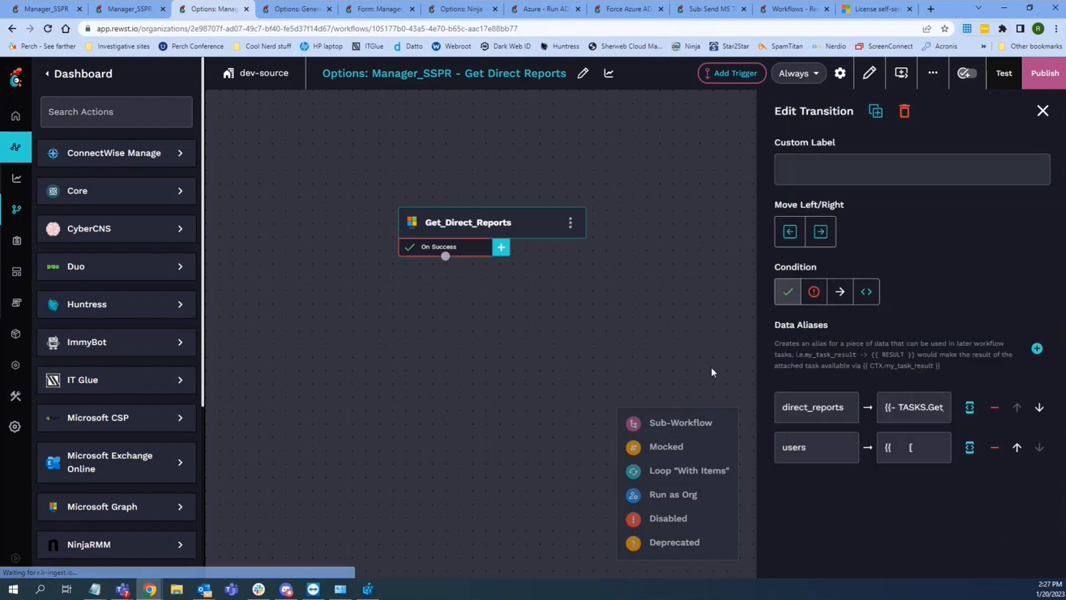
{"action": "left_click", "coordinate": [910, 446]}
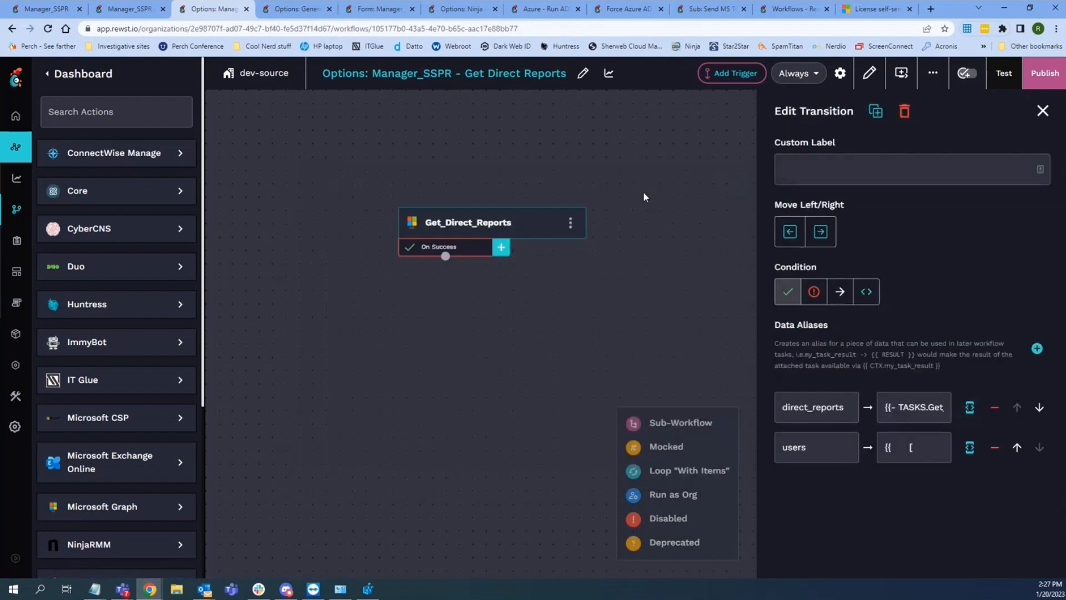
{"action": "mouse_move", "coordinate": [650, 185]}
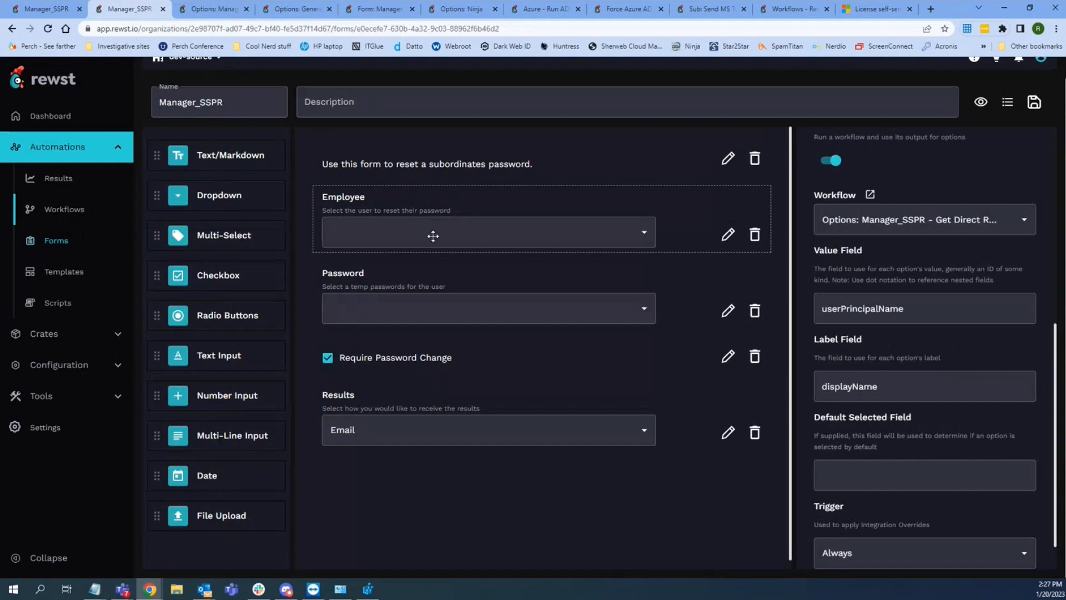
{"action": "mouse_move", "coordinate": [207, 68]}
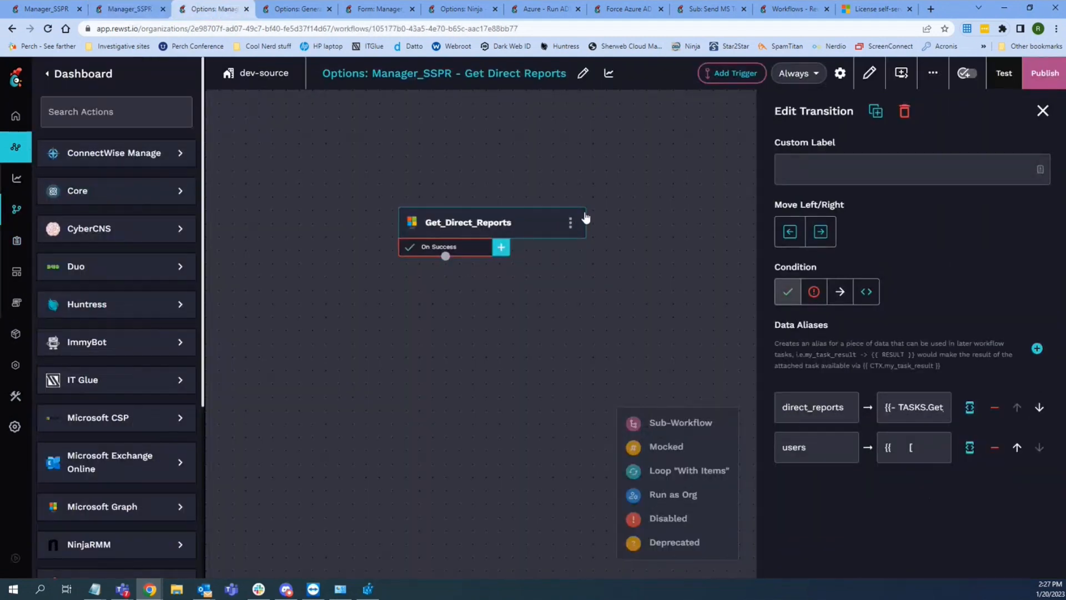
{"action": "mouse_move", "coordinate": [527, 230]}
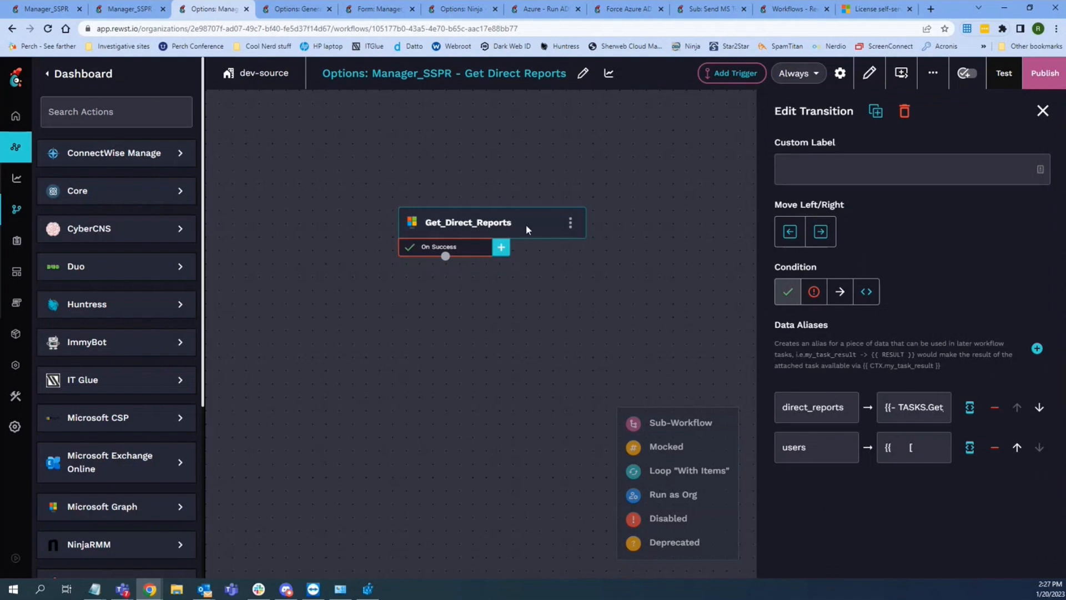
Step: Review the full Get_Direct_Reports endpoint query, highlighting the onPremisesLastSyncDateTime field it selects
{"action": "left_click", "coordinate": [467, 223]}
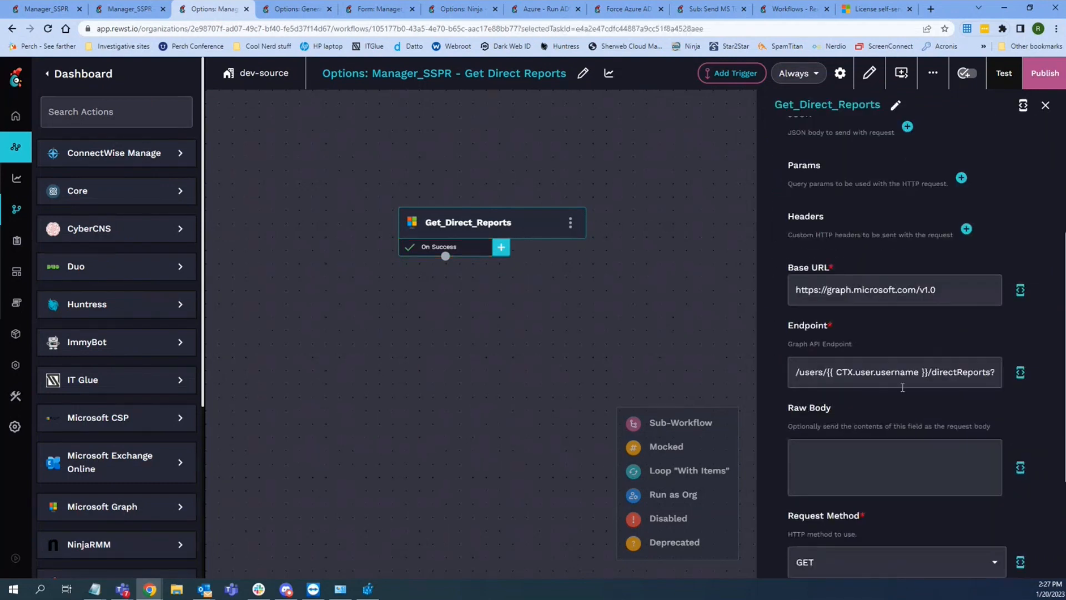
{"action": "triple_click", "coordinate": [895, 372]}
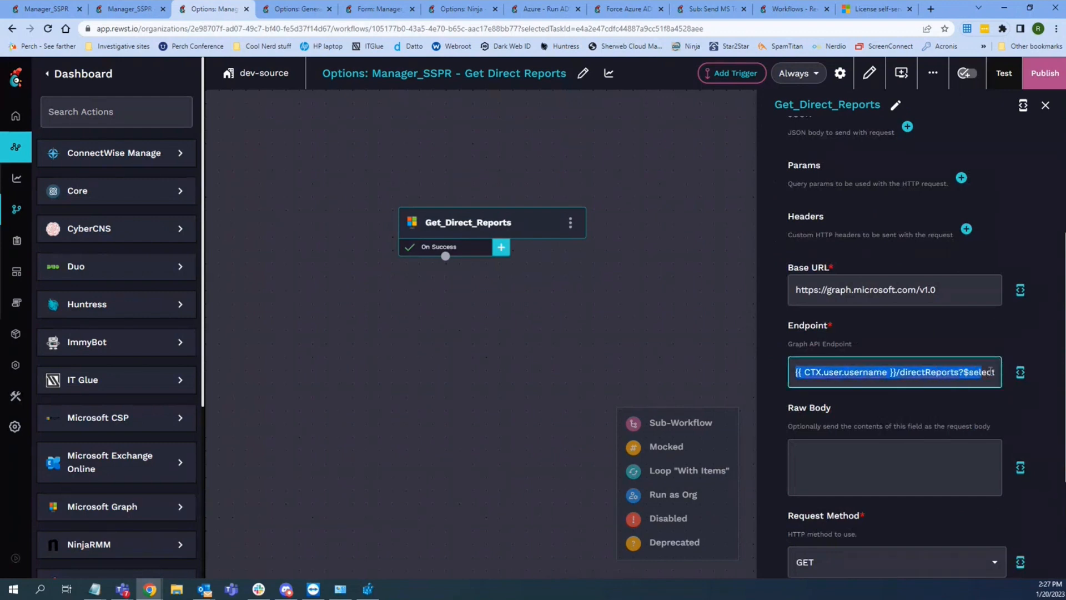
{"action": "left_click", "coordinate": [1019, 372]}
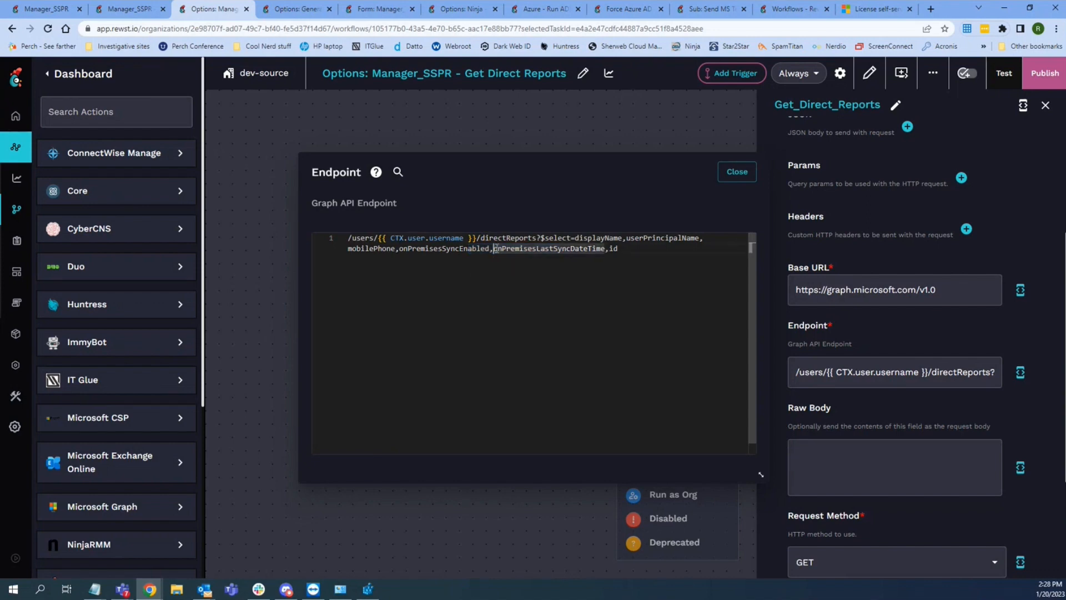
{"action": "double_click", "coordinate": [548, 248]}
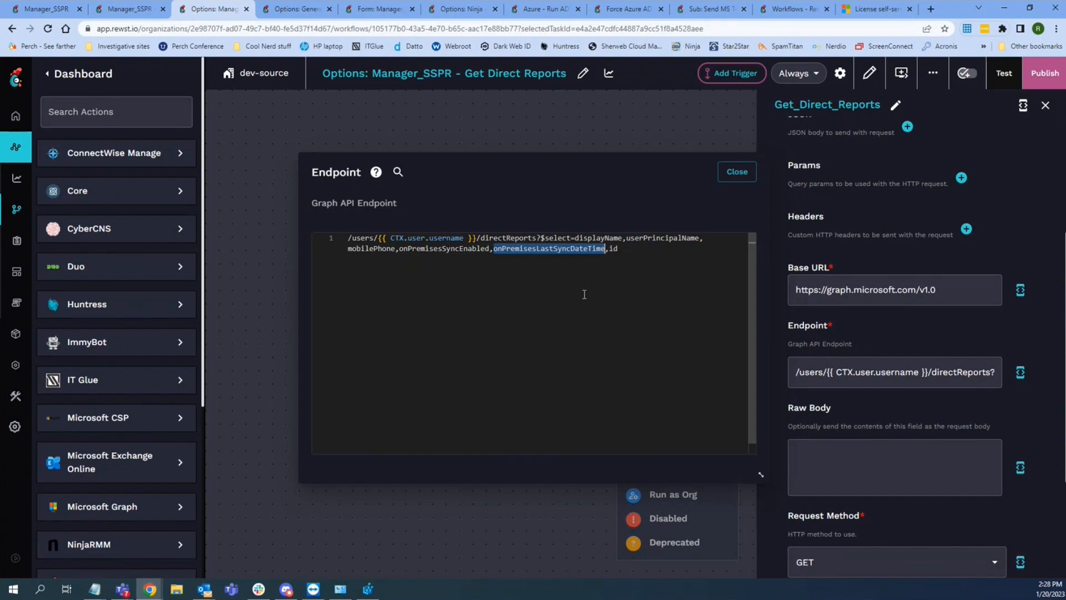
{"action": "left_click", "coordinate": [736, 171]}
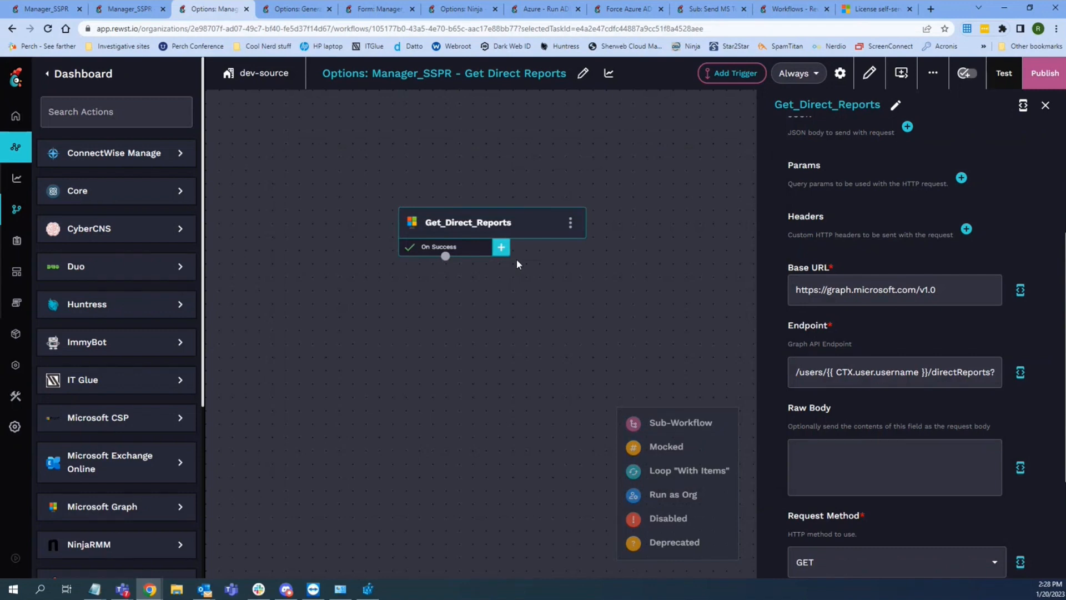
{"action": "left_click", "coordinate": [894, 372]}
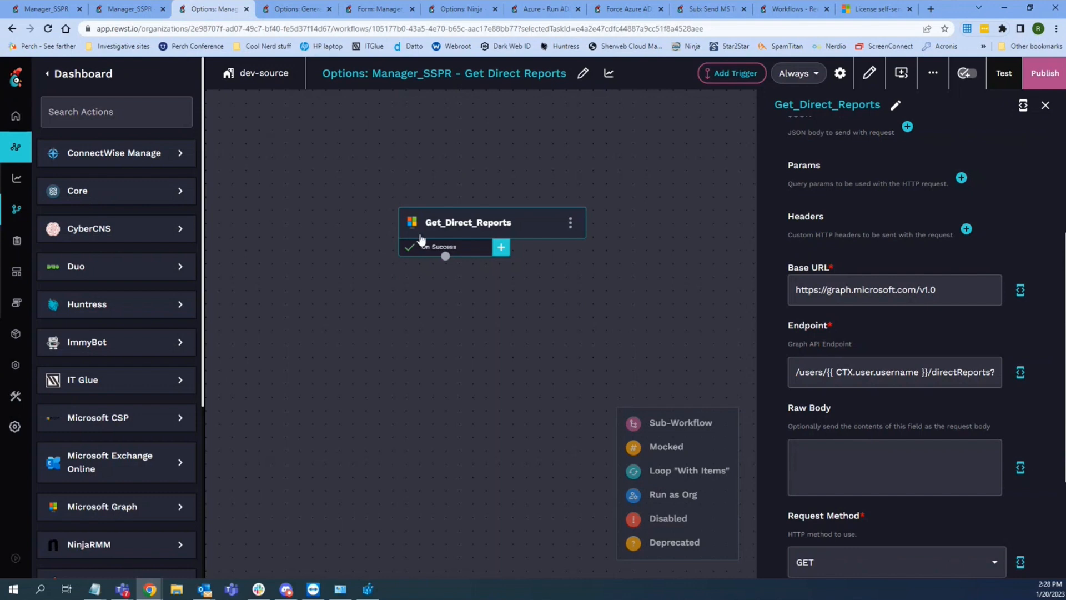
{"action": "mouse_move", "coordinate": [286, 178]}
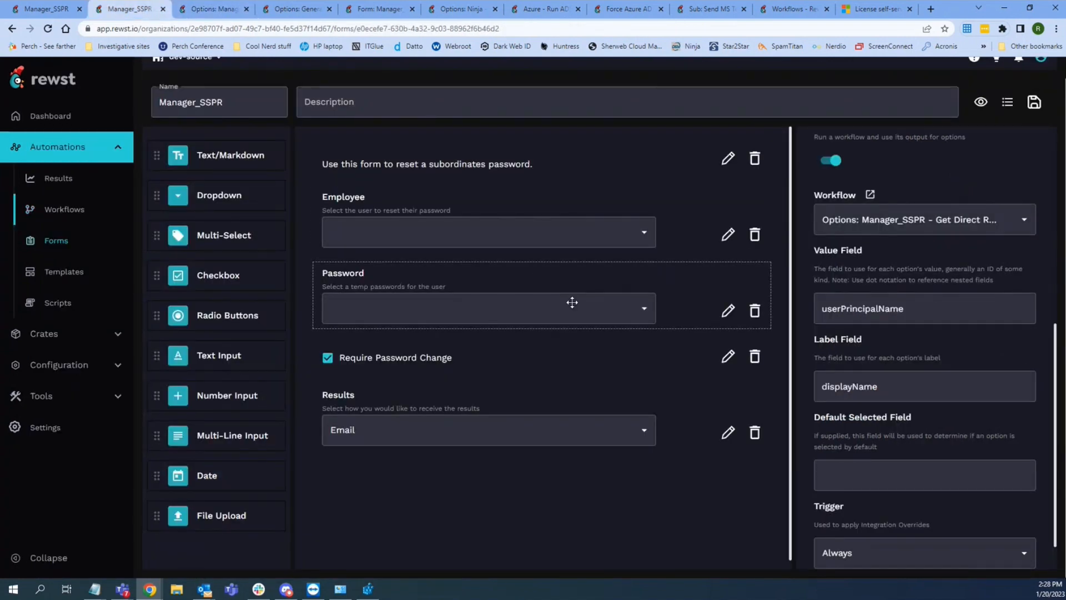
{"action": "mouse_move", "coordinate": [214, 9]}
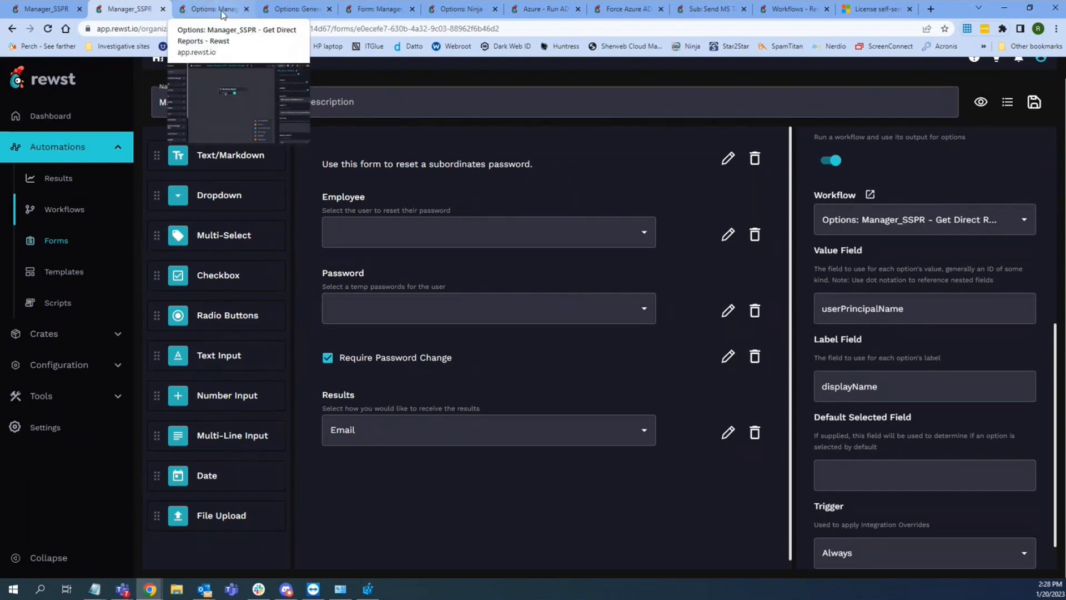
{"action": "left_click", "coordinate": [211, 8]}
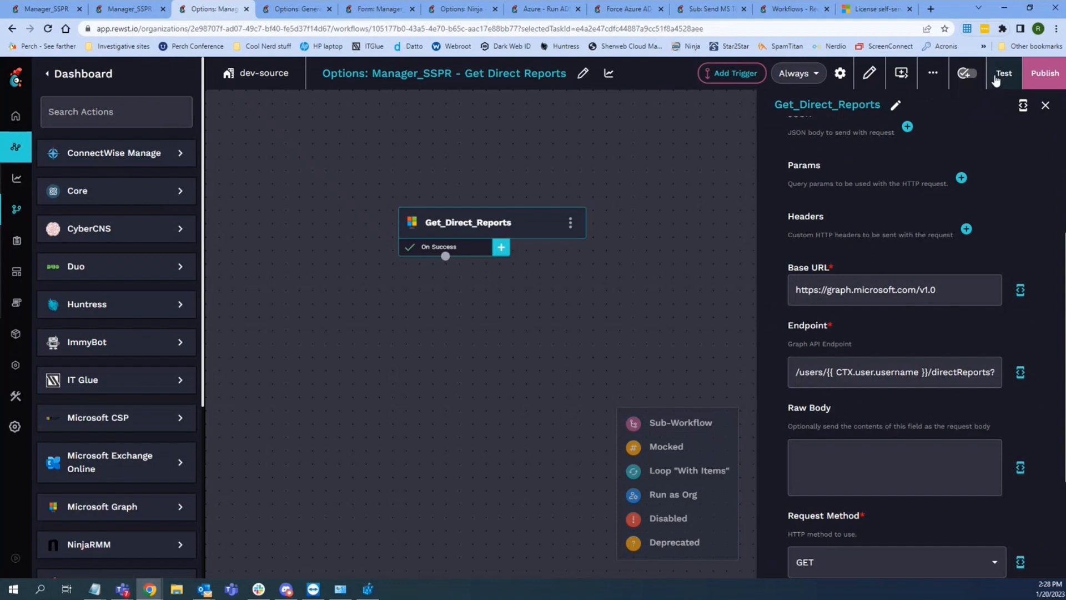
Step: Test-run the workflow and expand the Get_Direct_Reports result to see the returned direct report's fields
{"action": "left_click", "coordinate": [1004, 73]}
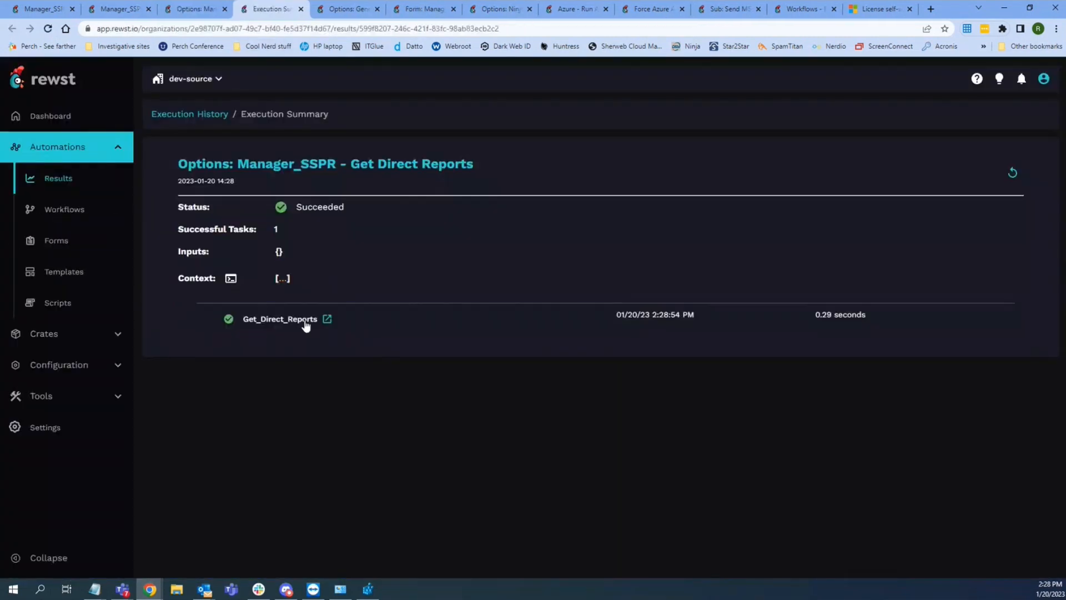
{"action": "left_click", "coordinate": [280, 319]}
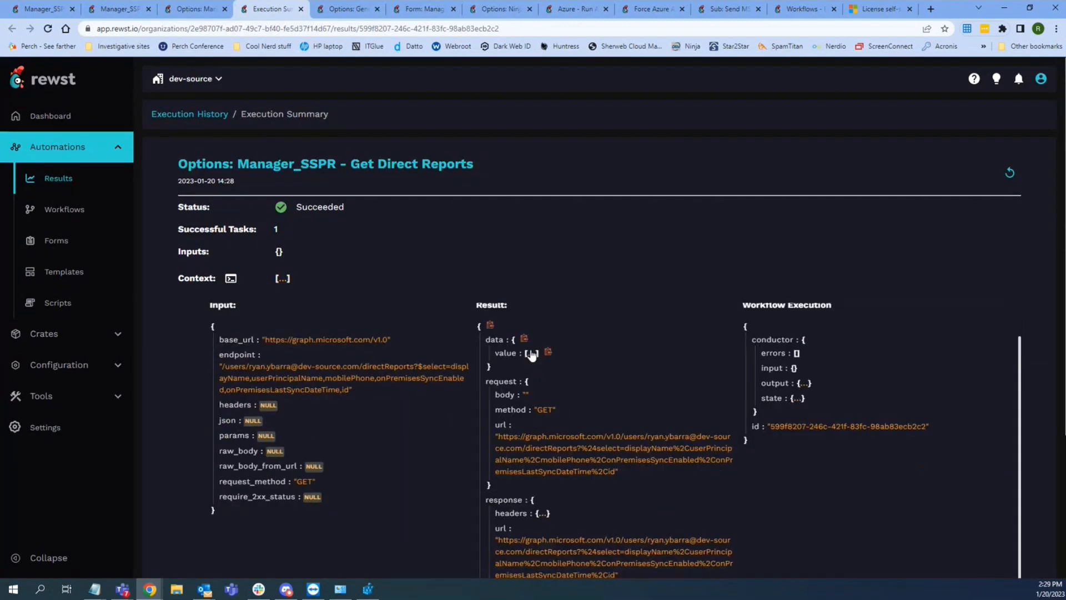
{"action": "left_click", "coordinate": [535, 352]}
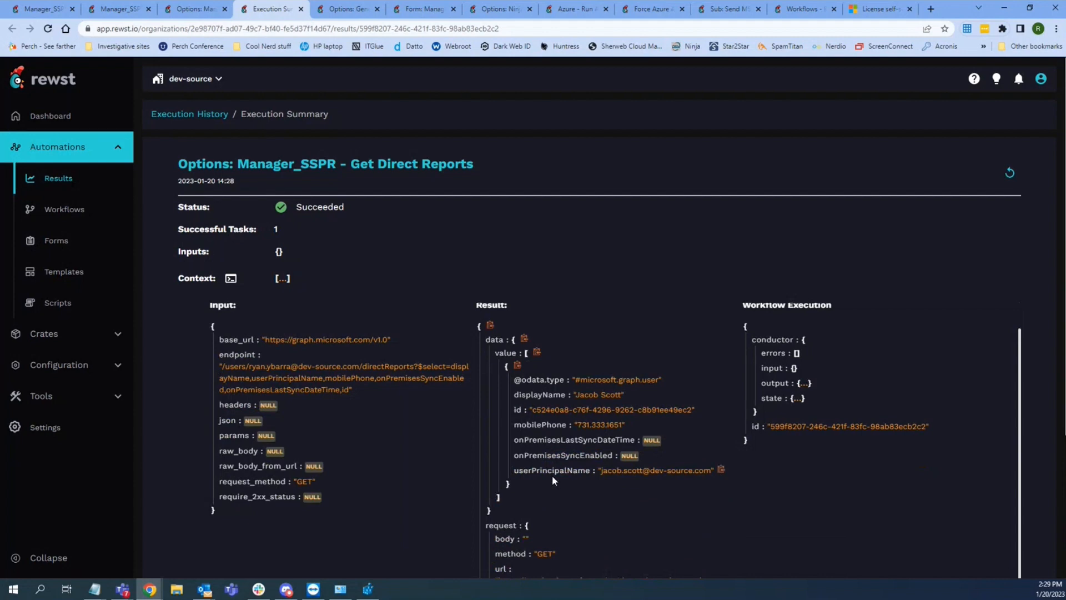
{"action": "scroll", "scroll_direction": "down", "scroll_amount": 3}
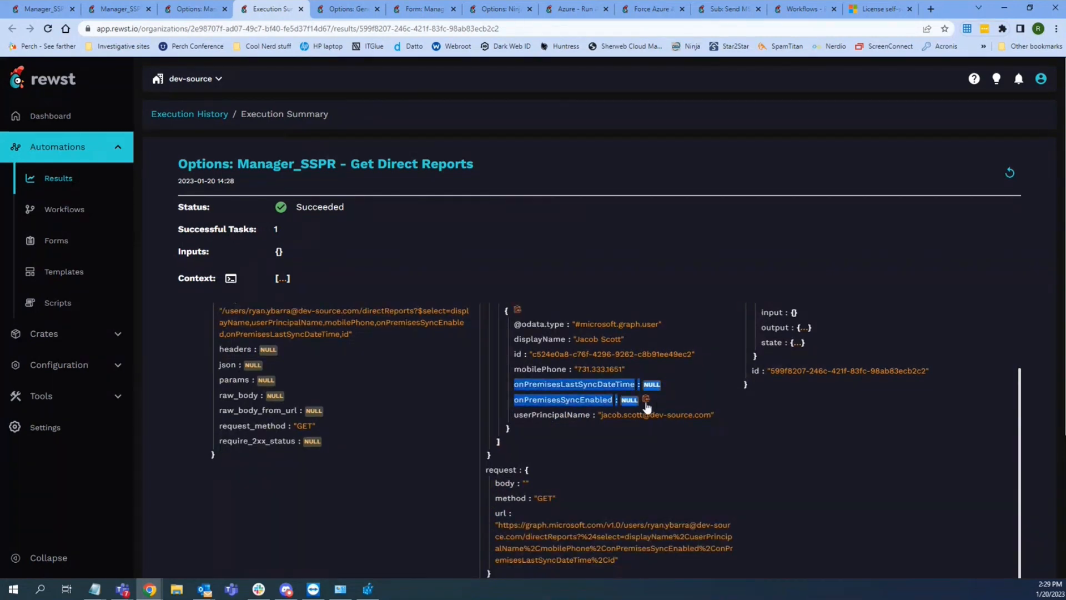
{"action": "mouse_move", "coordinate": [599, 415]}
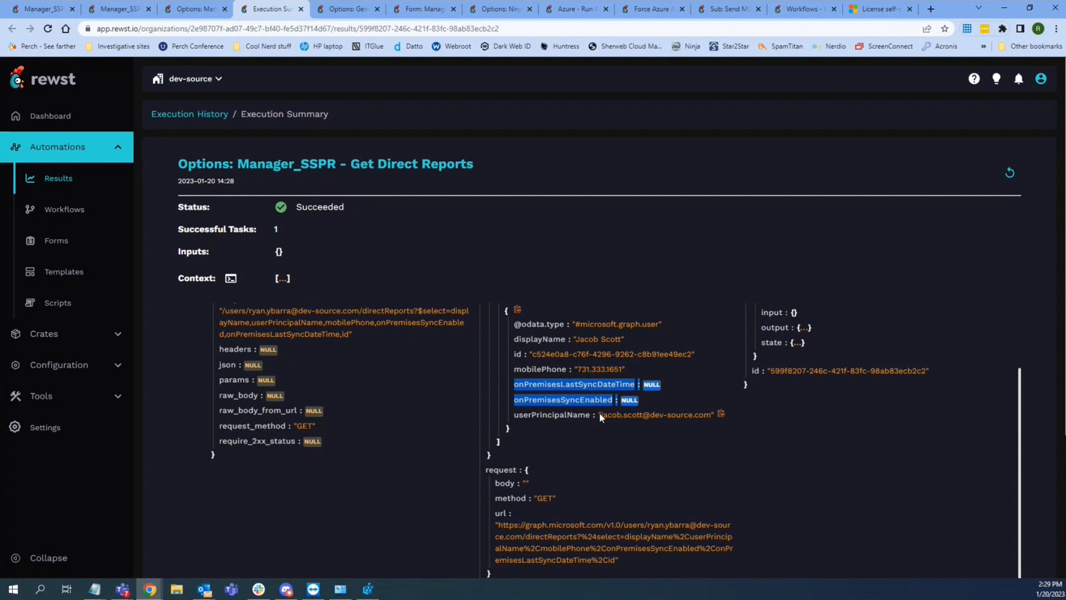
{"action": "mouse_move", "coordinate": [611, 393]}
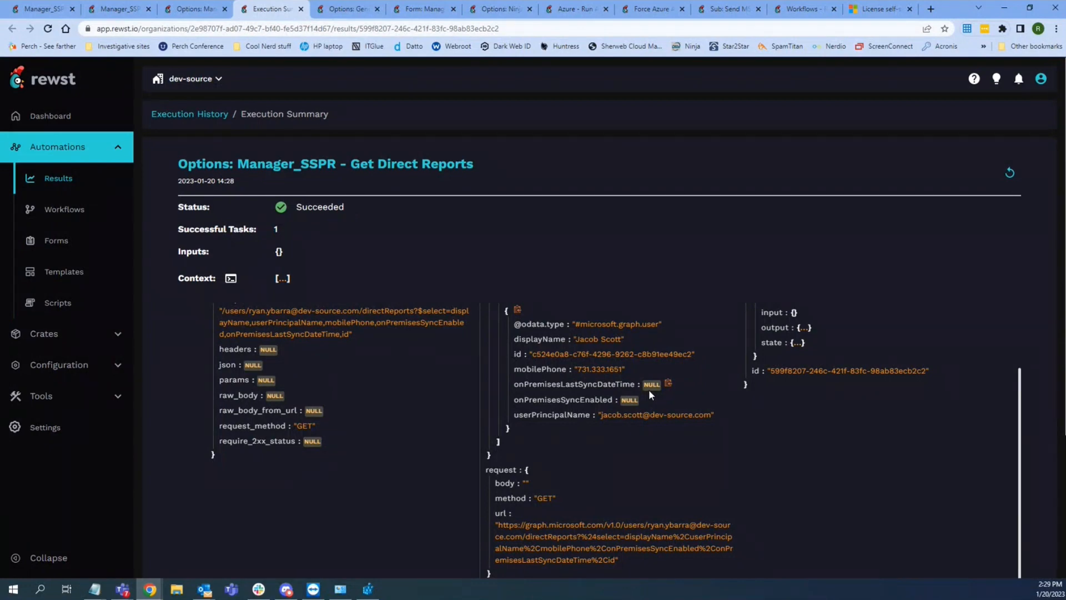
{"action": "mouse_move", "coordinate": [645, 399]}
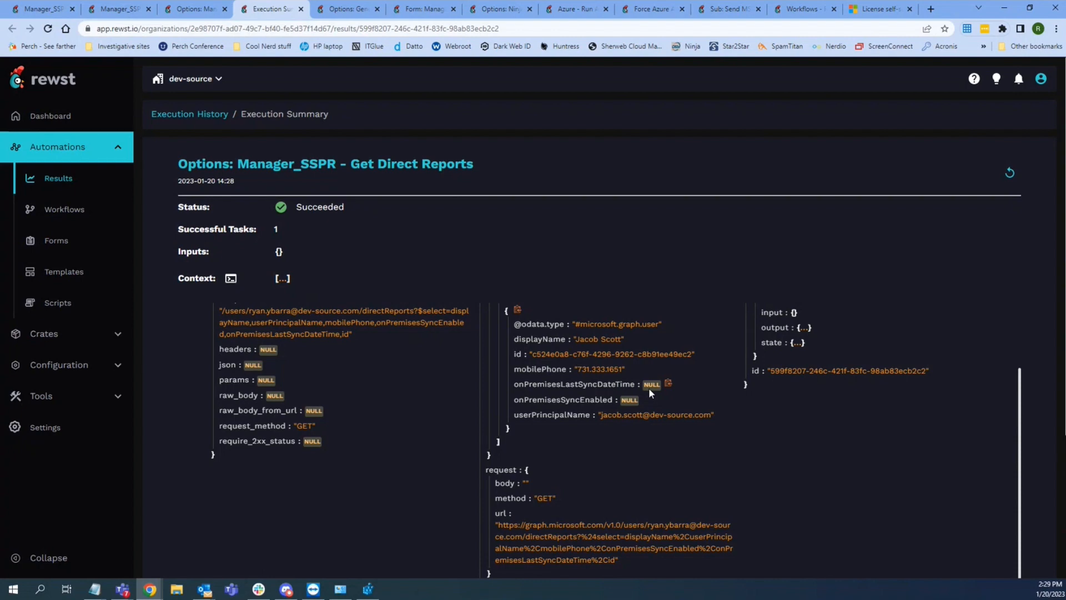
{"action": "mouse_move", "coordinate": [616, 429]}
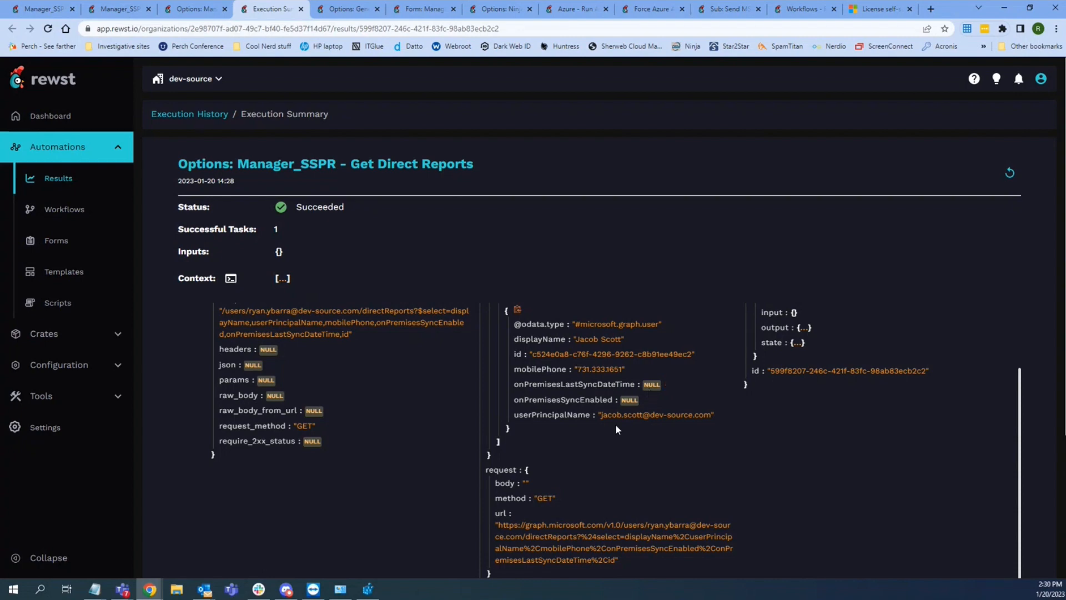
{"action": "mouse_move", "coordinate": [271, 9]}
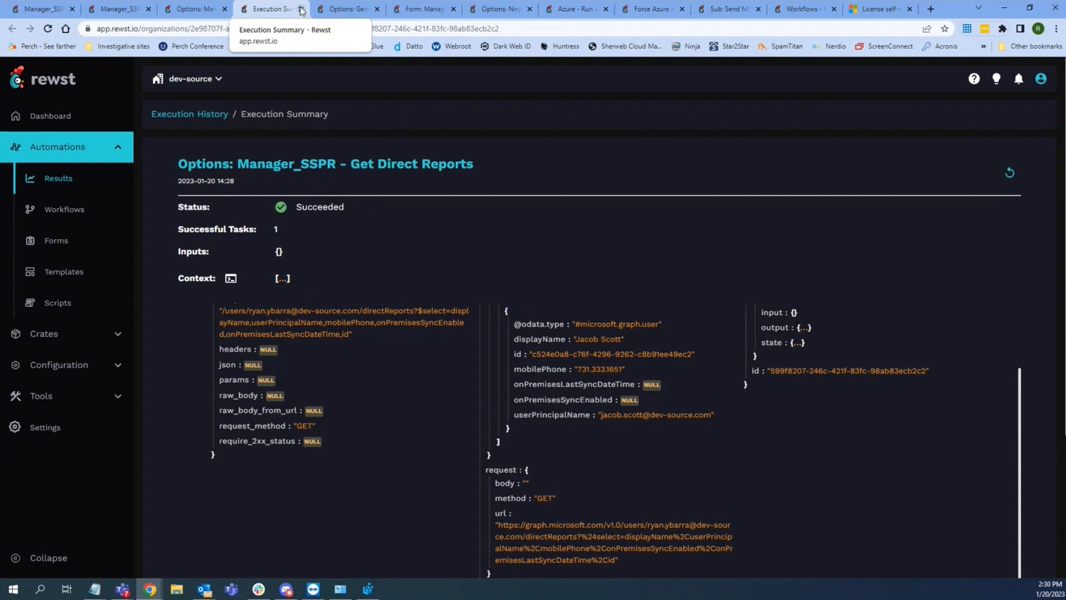
Step: Inspect the core_noop success transition's iterations alias built from generations in the Generate Friendly Password workflow
{"action": "left_click", "coordinate": [204, 9]}
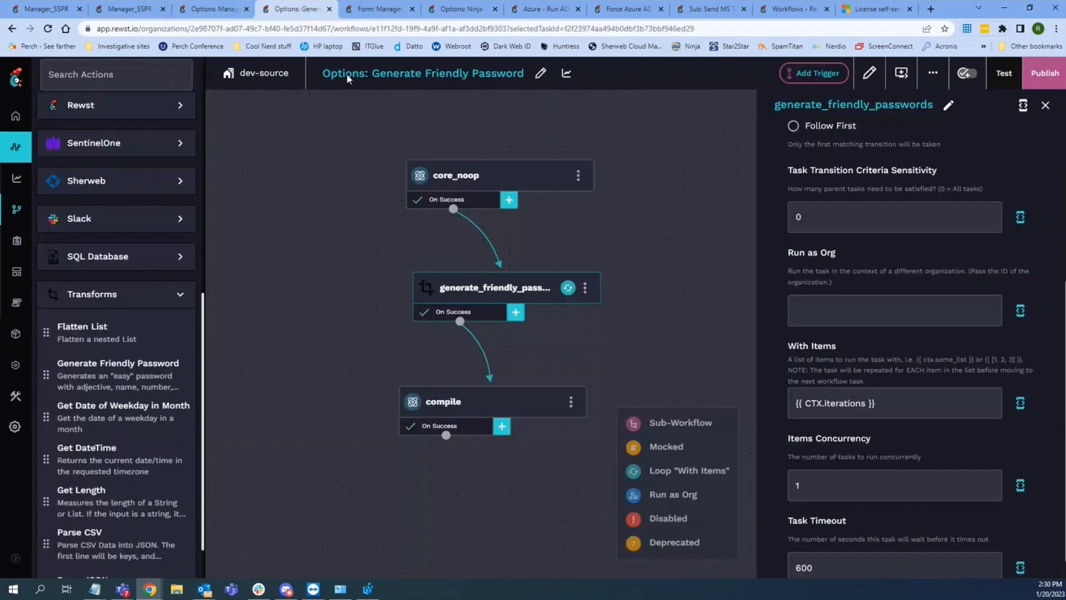
{"action": "mouse_move", "coordinate": [488, 291]}
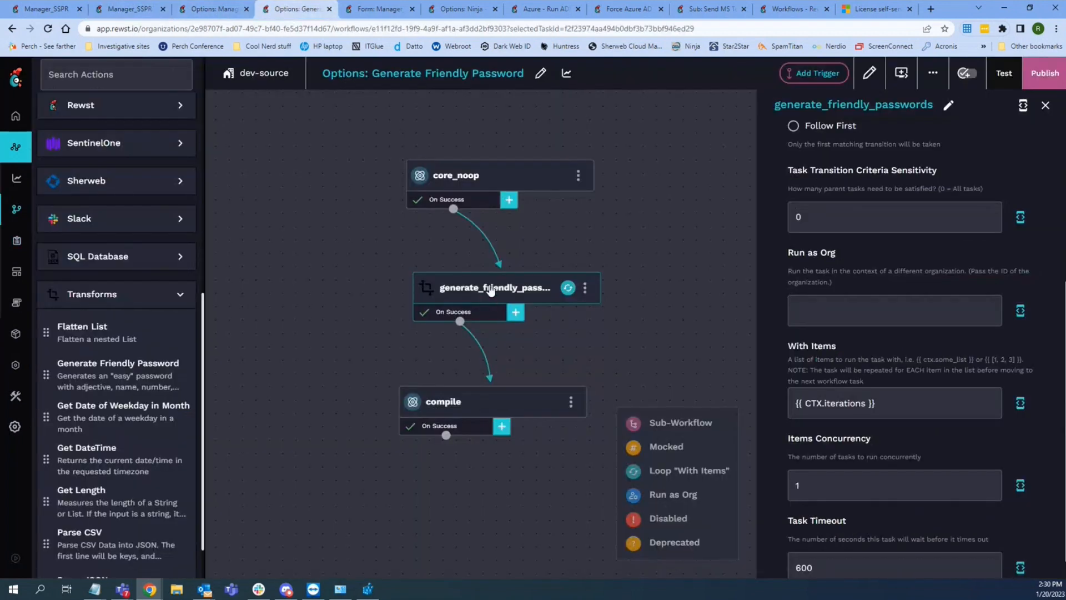
{"action": "mouse_move", "coordinate": [150, 444]}
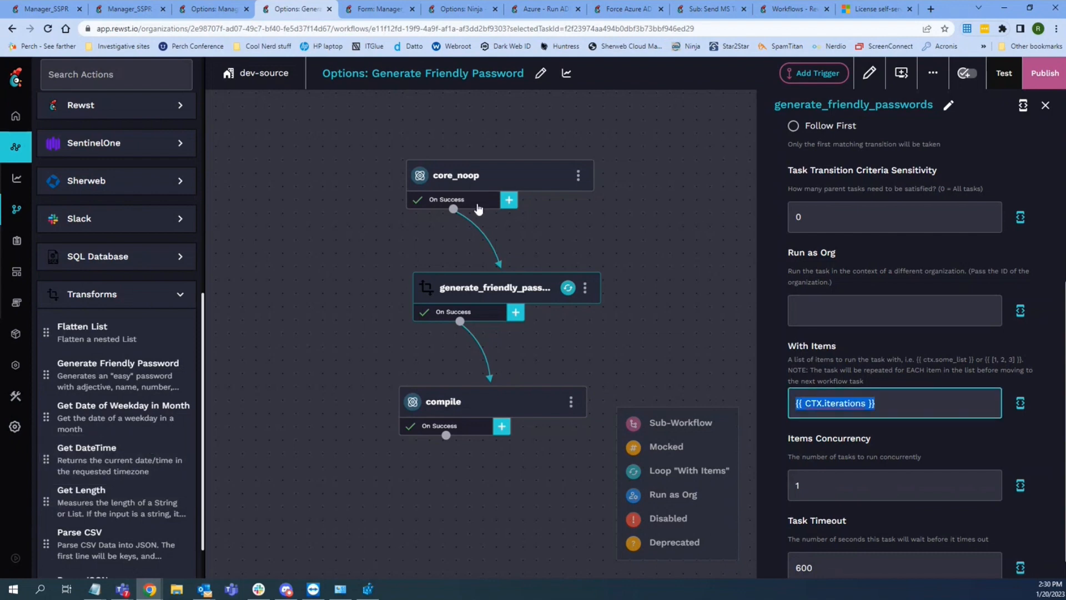
{"action": "left_click", "coordinate": [447, 199]}
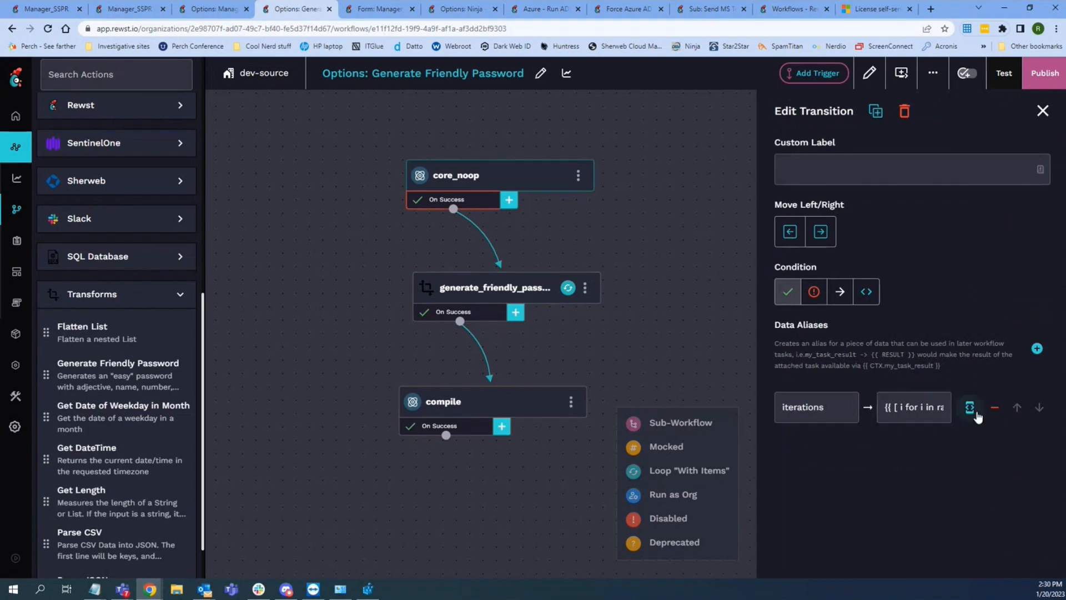
{"action": "left_click", "coordinate": [971, 407]}
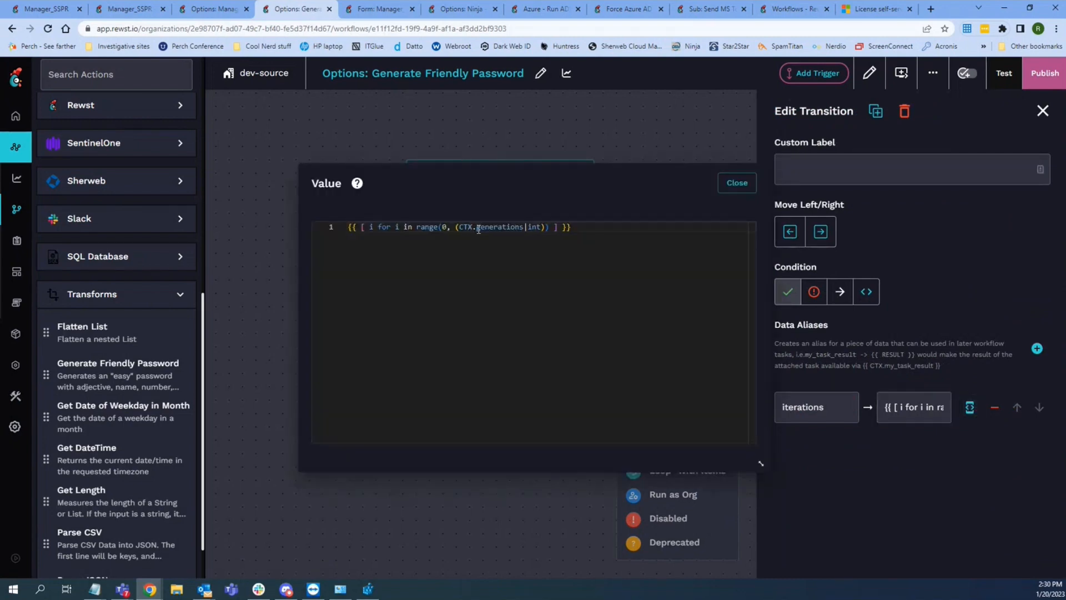
{"action": "left_click", "coordinate": [736, 182]}
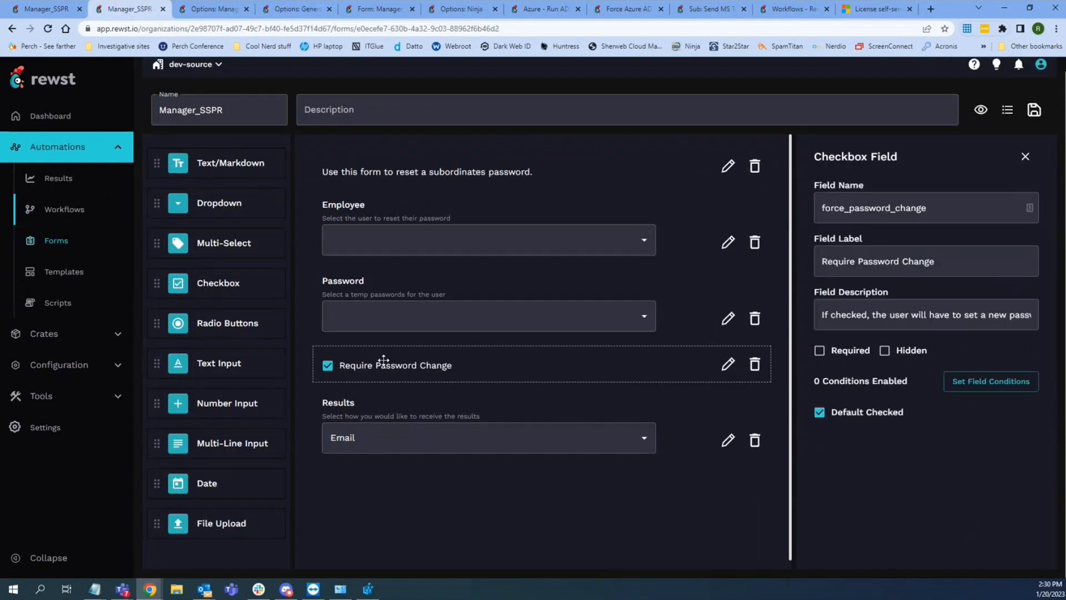
Step: Set the Password field's options workflow input generations to 4
{"action": "left_click", "coordinate": [727, 318]}
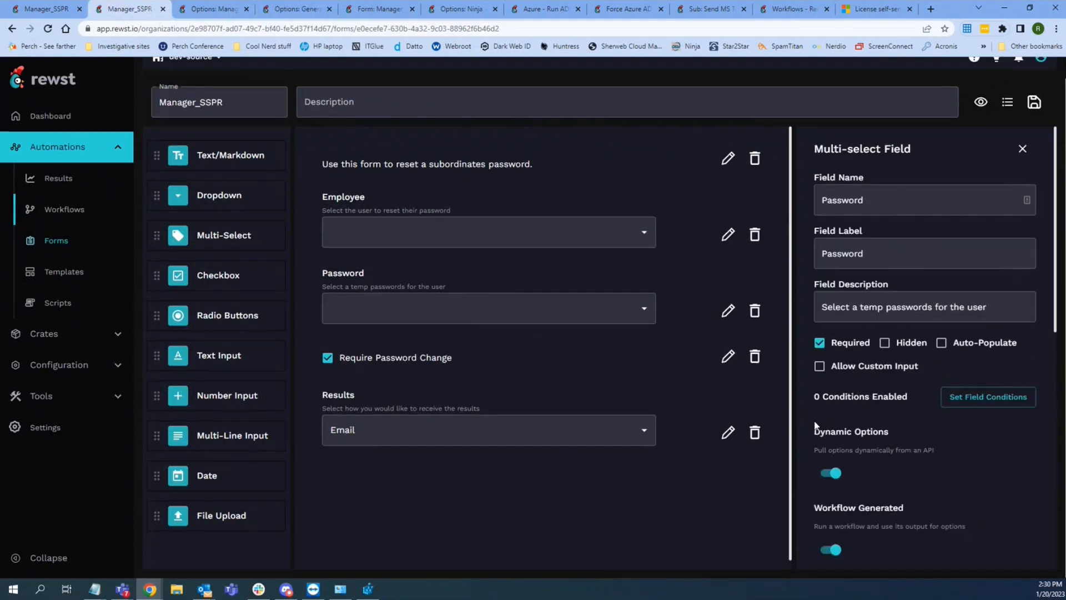
{"action": "scroll", "scroll_direction": "down", "scroll_amount": 3}
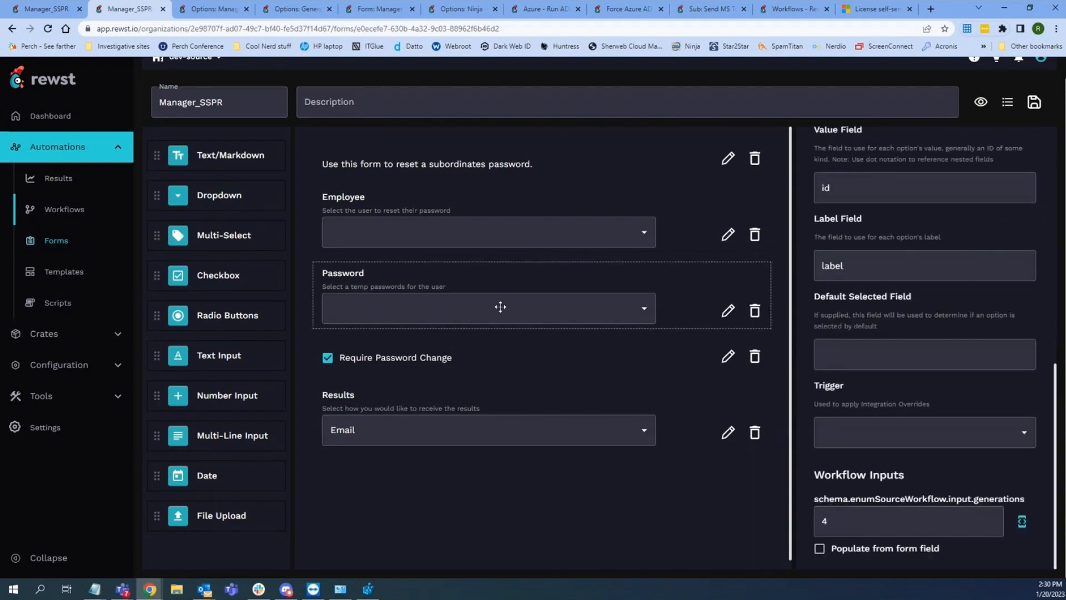
{"action": "left_click", "coordinate": [907, 520]}
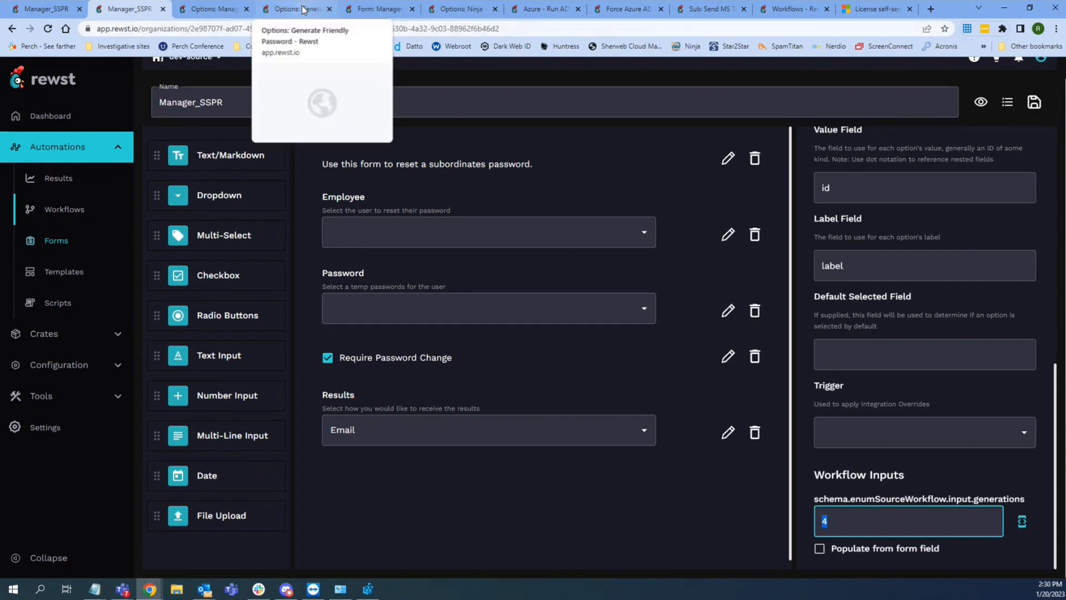
{"action": "mouse_move", "coordinate": [377, 9]}
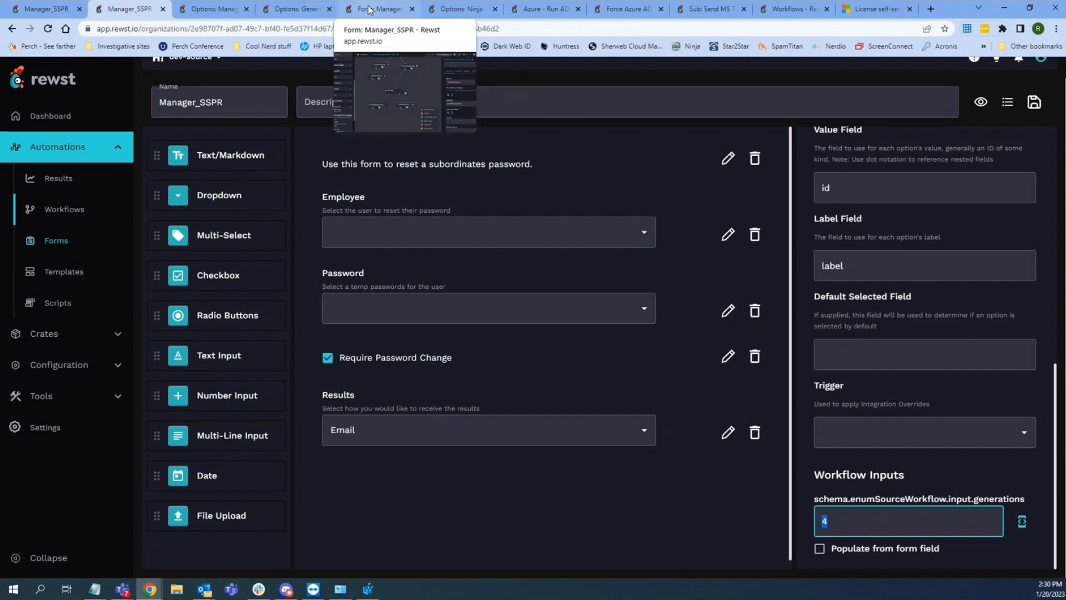
Step: Read the get_user branch condition on onPremisesSyncEnabled, then show microsoft_graph_update_user's Employee and Password[0] parameters
{"action": "left_click", "coordinate": [377, 8]}
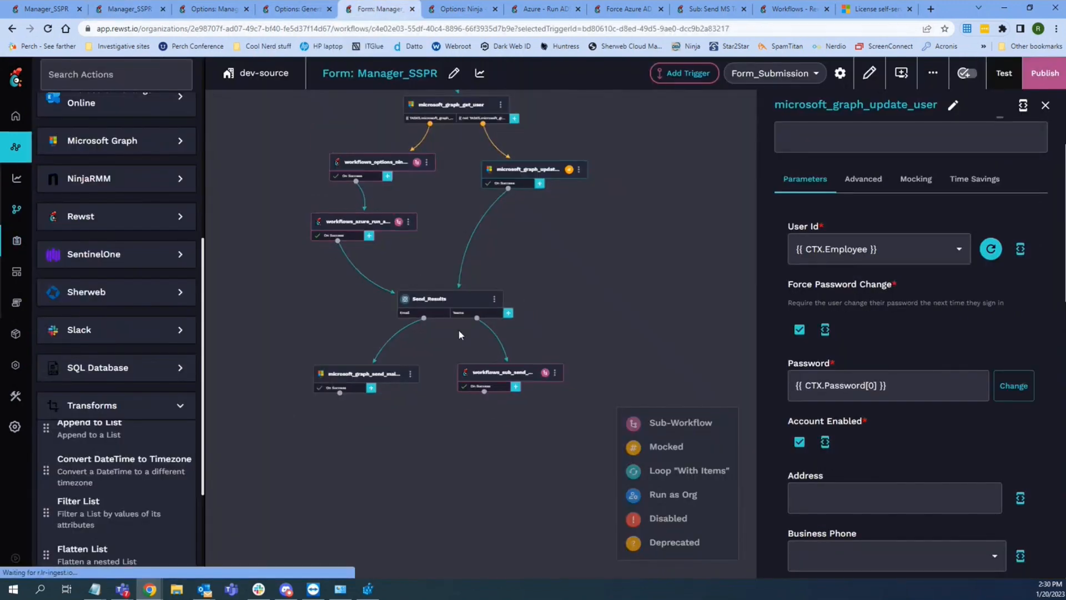
{"action": "left_click", "coordinate": [1045, 104]}
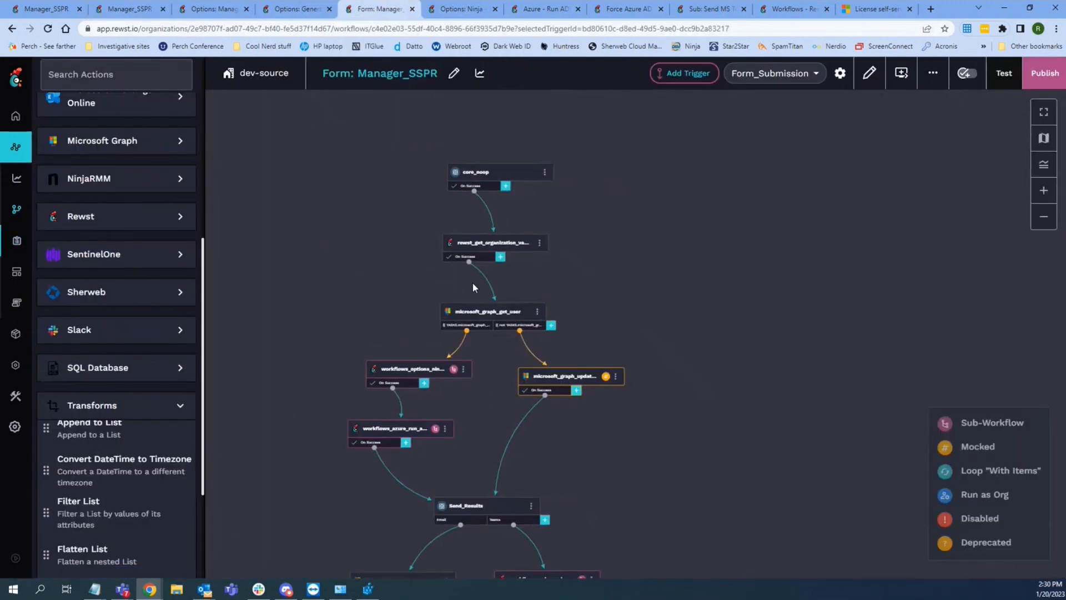
{"action": "mouse_move", "coordinate": [350, 160]}
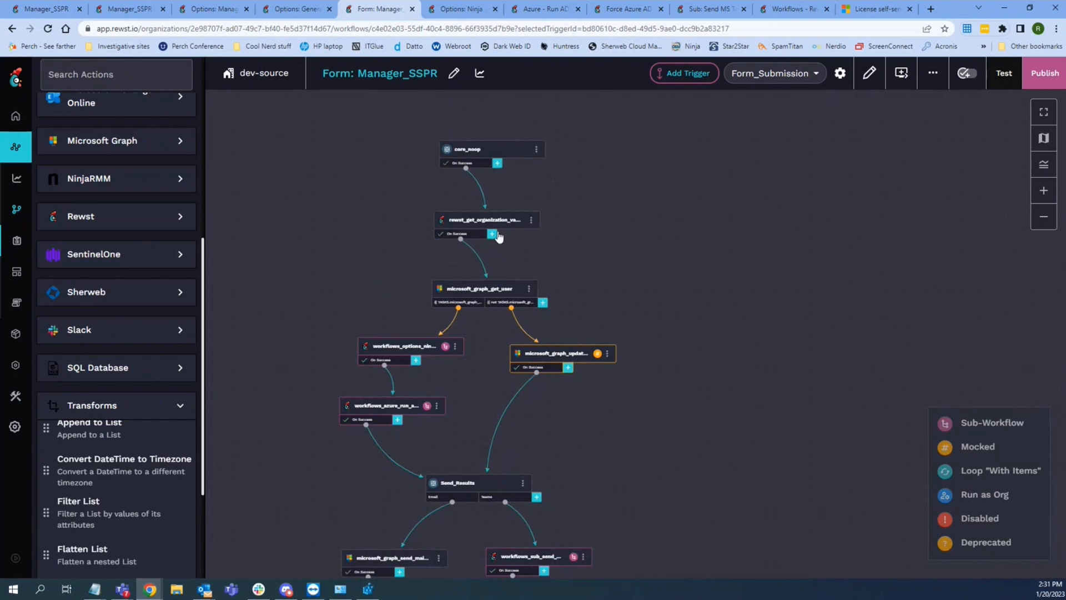
{"action": "left_click", "coordinate": [485, 220]}
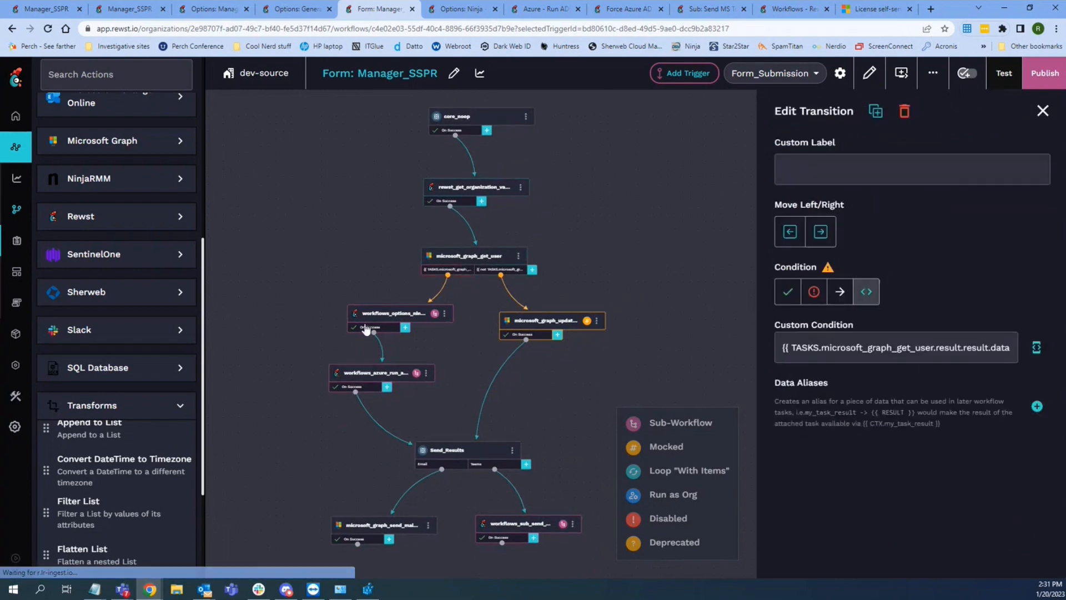
{"action": "mouse_move", "coordinate": [361, 381]}
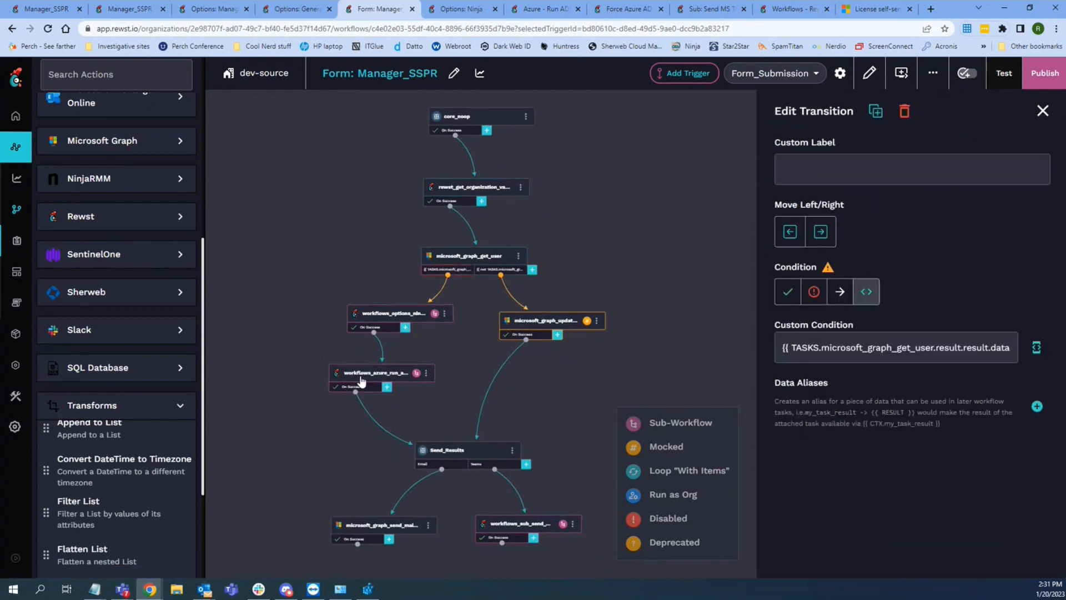
{"action": "mouse_move", "coordinate": [474, 313]}
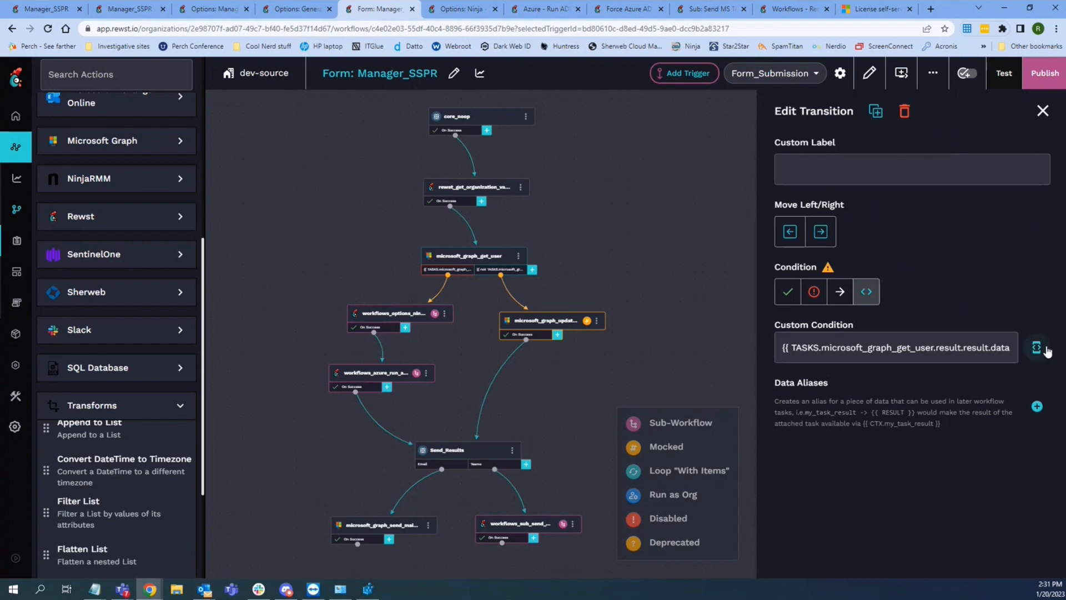
{"action": "left_click", "coordinate": [1036, 348]}
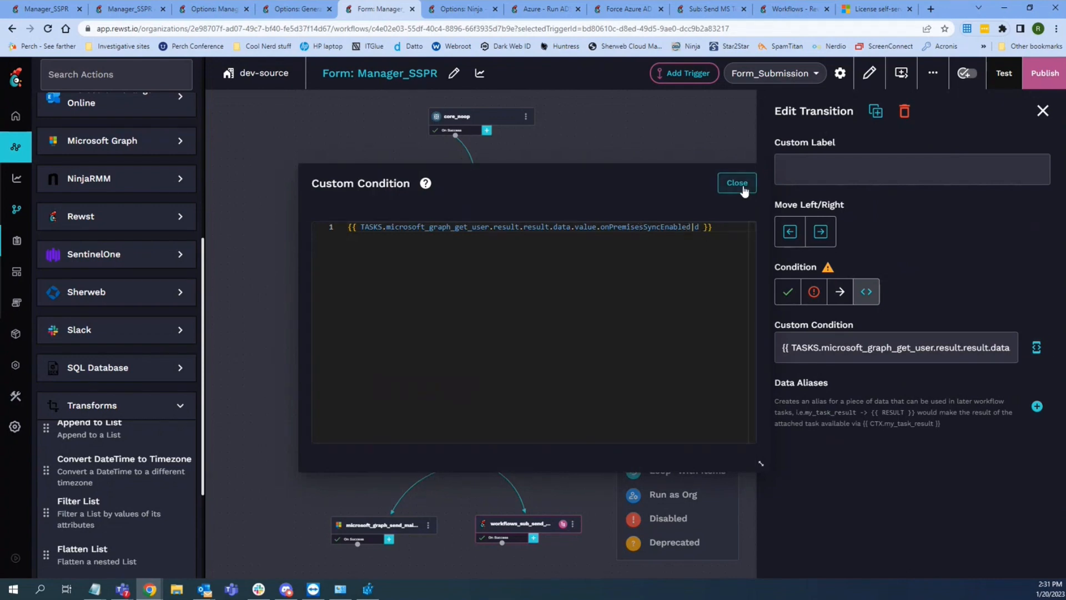
{"action": "left_click", "coordinate": [737, 183]}
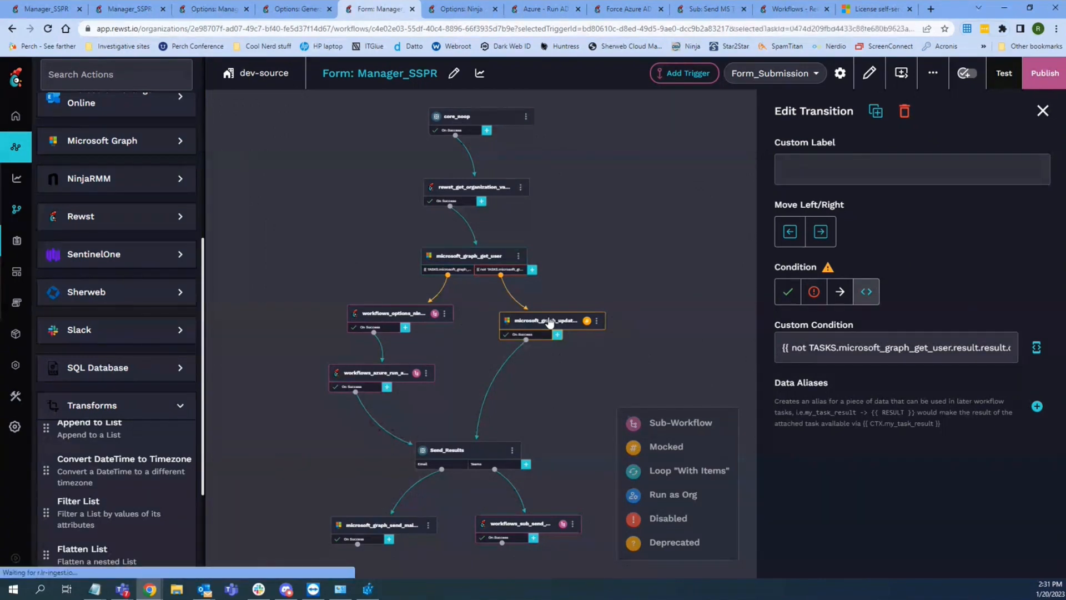
{"action": "left_click", "coordinate": [551, 320]}
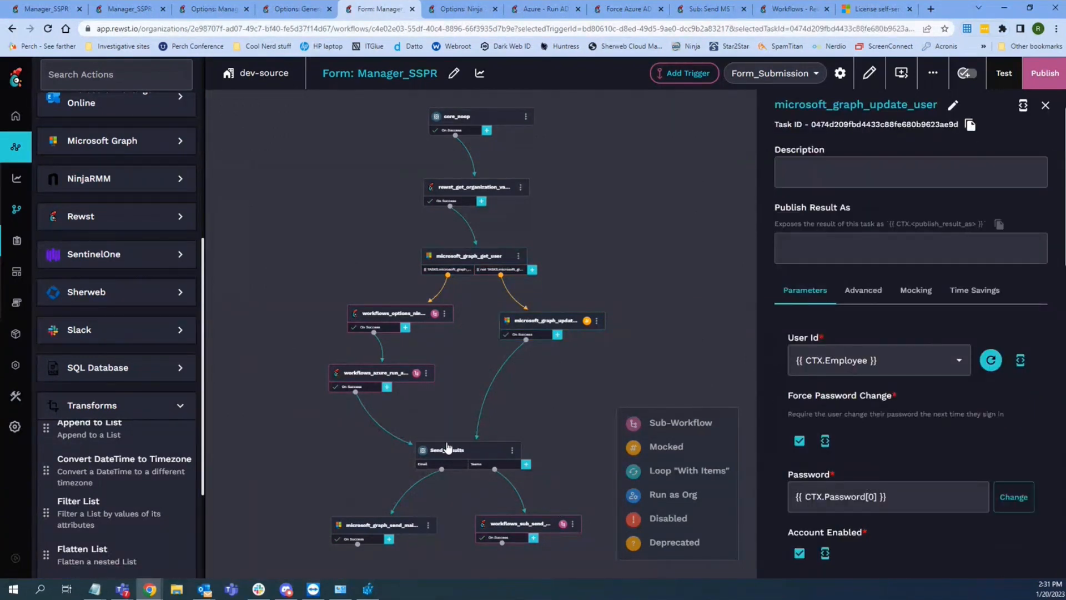
Step: Compare the Send_Results task with the form's Email and Teams Results choices
{"action": "left_click", "coordinate": [467, 449]}
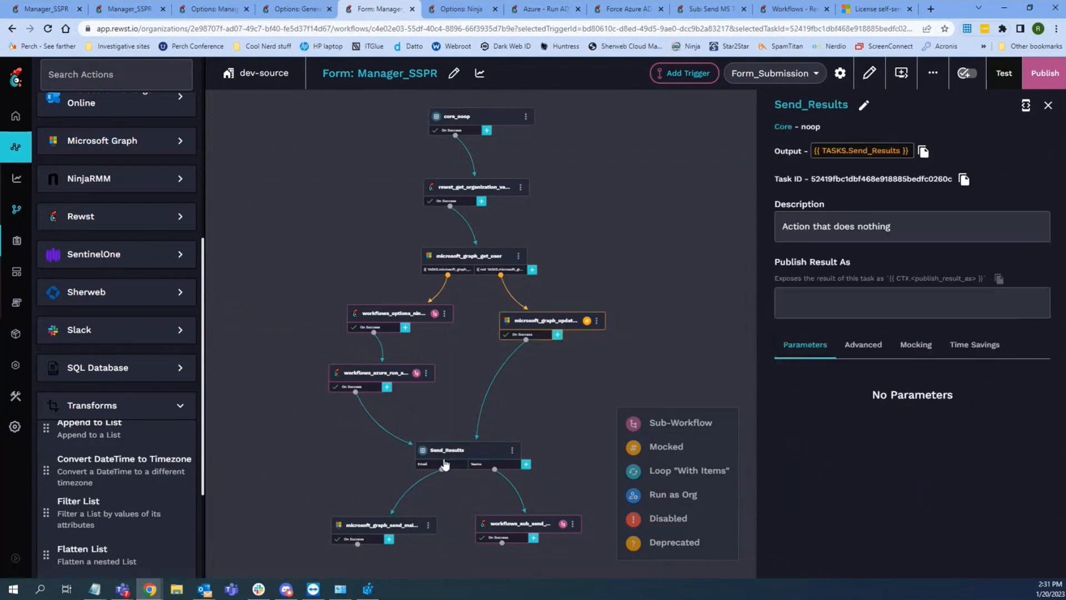
{"action": "left_click", "coordinate": [422, 464]}
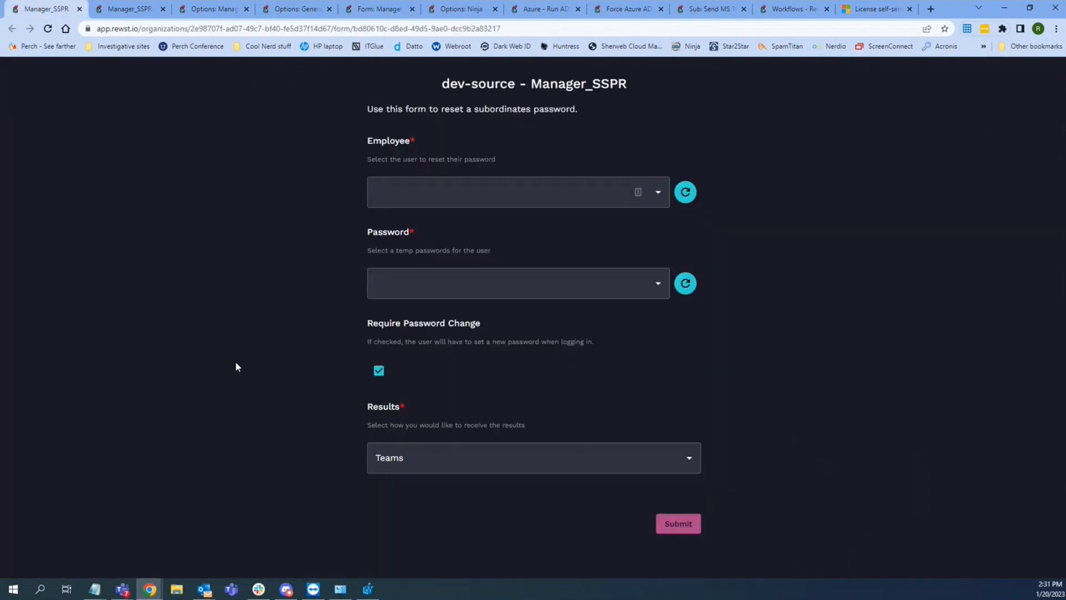
{"action": "left_click", "coordinate": [533, 456]}
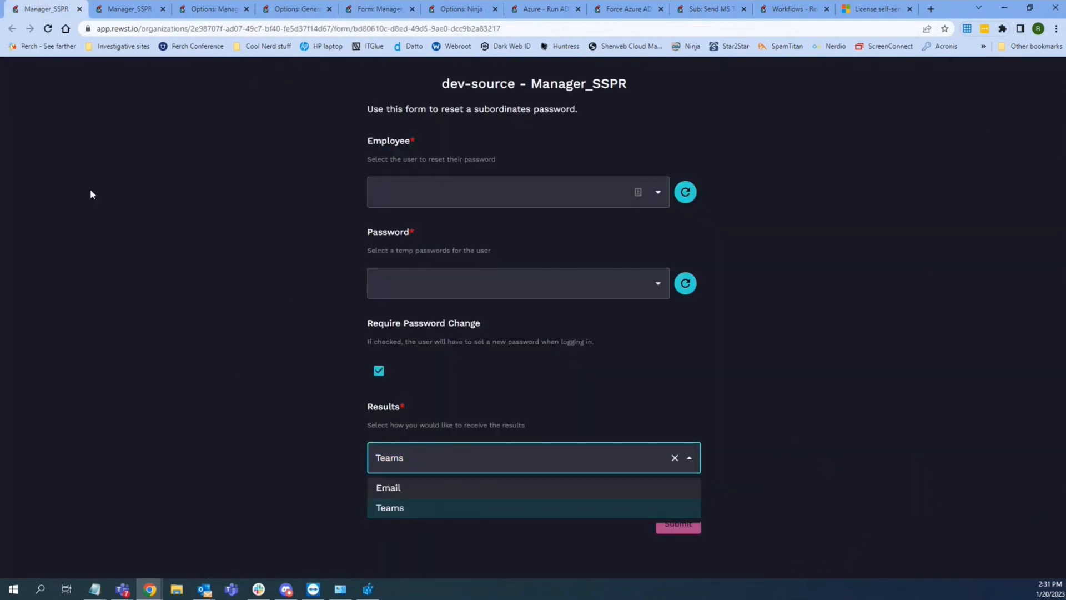
{"action": "left_click", "coordinate": [126, 9]}
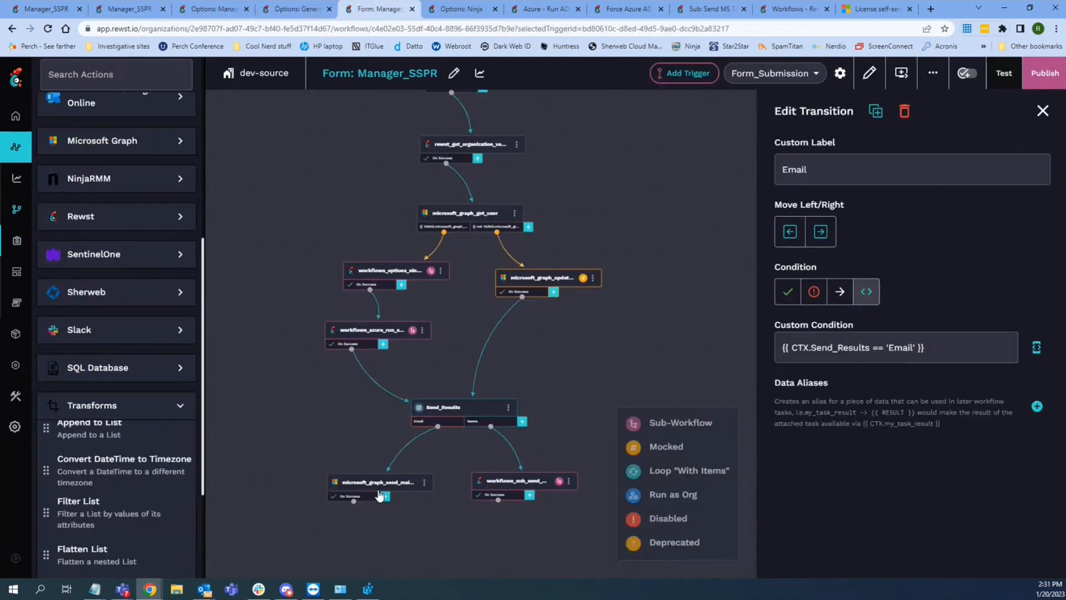
{"action": "mouse_move", "coordinate": [394, 491]}
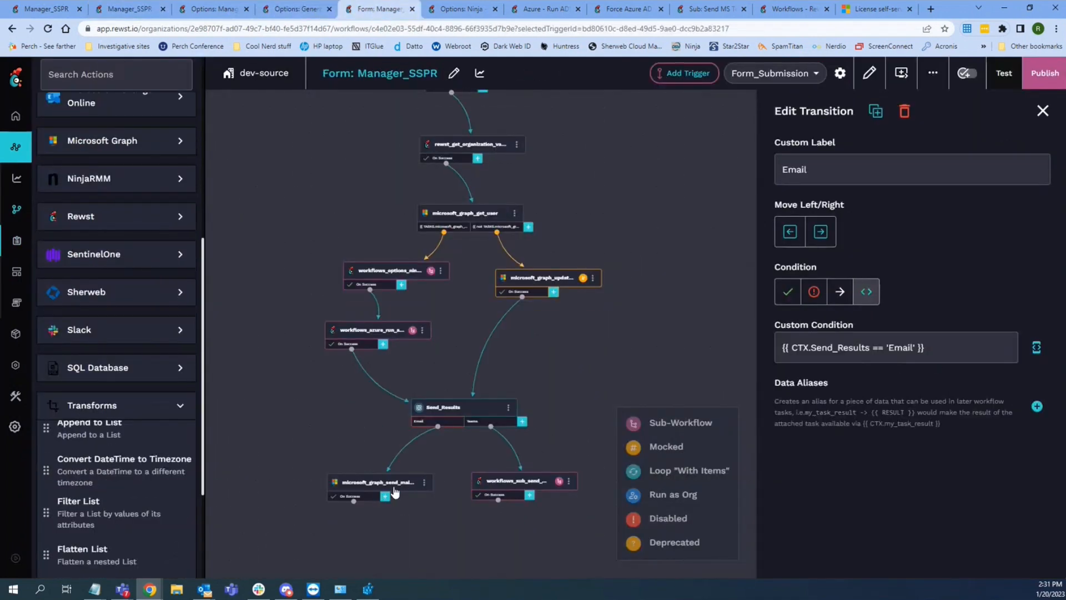
Step: In the Send MS Teams Chat sub-workflow, view core_noop's success transition members alias defining two owner chat members including CTX.user
{"action": "left_click", "coordinate": [516, 481]}
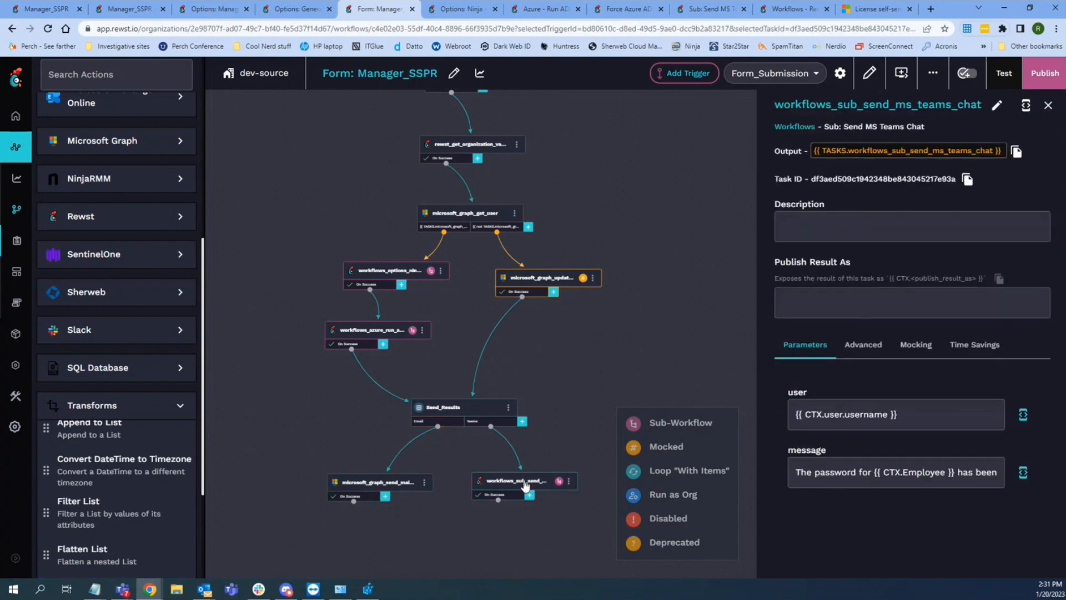
{"action": "mouse_move", "coordinate": [506, 247]}
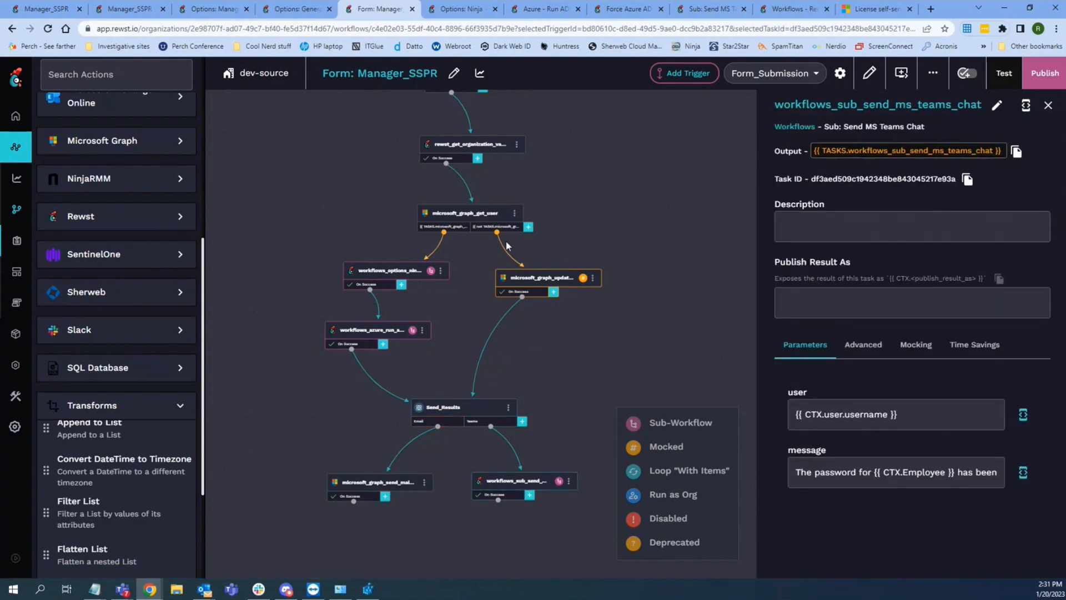
{"action": "mouse_move", "coordinate": [515, 71]}
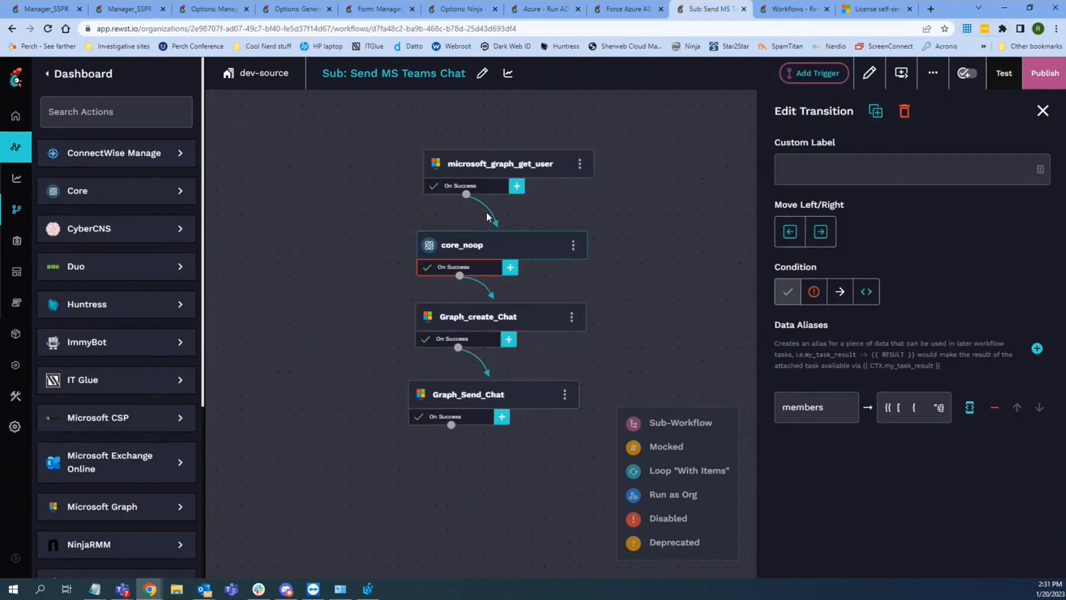
{"action": "mouse_move", "coordinate": [538, 311]}
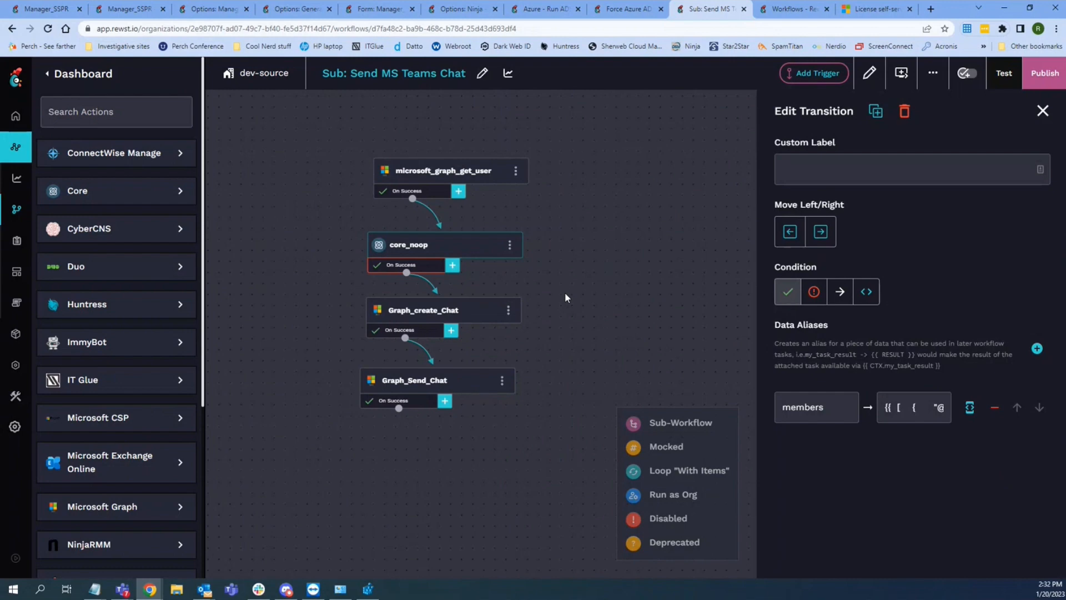
{"action": "mouse_move", "coordinate": [551, 307]}
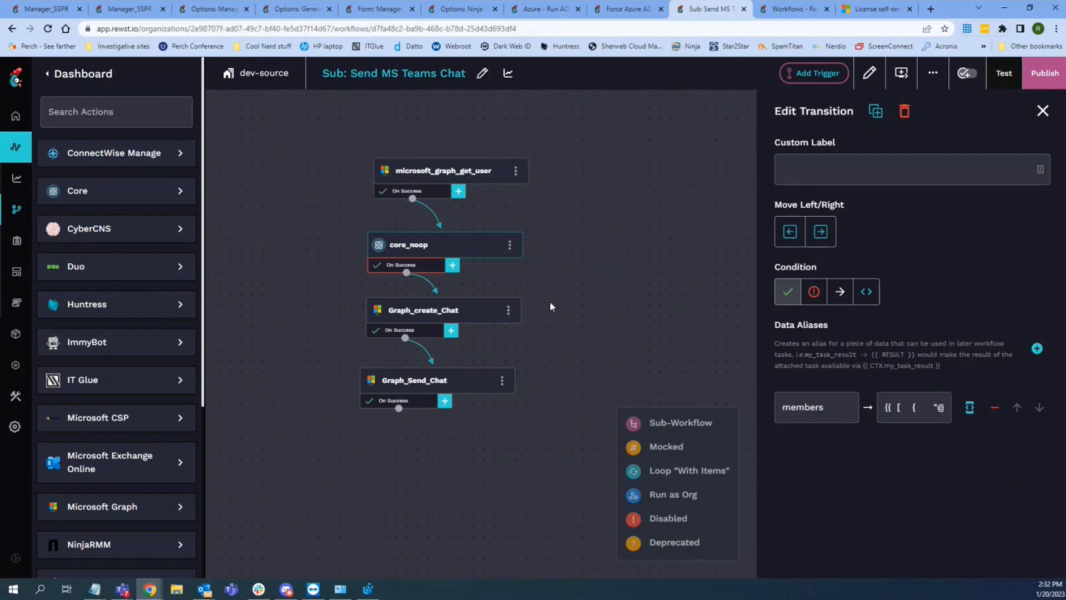
{"action": "mouse_move", "coordinate": [504, 335]}
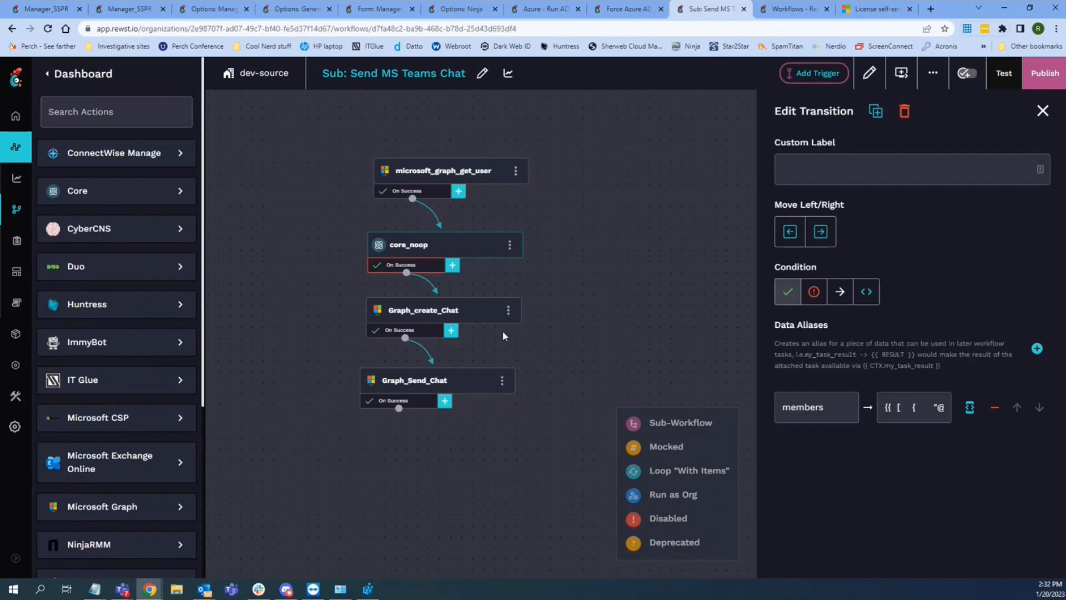
{"action": "mouse_move", "coordinate": [449, 356]}
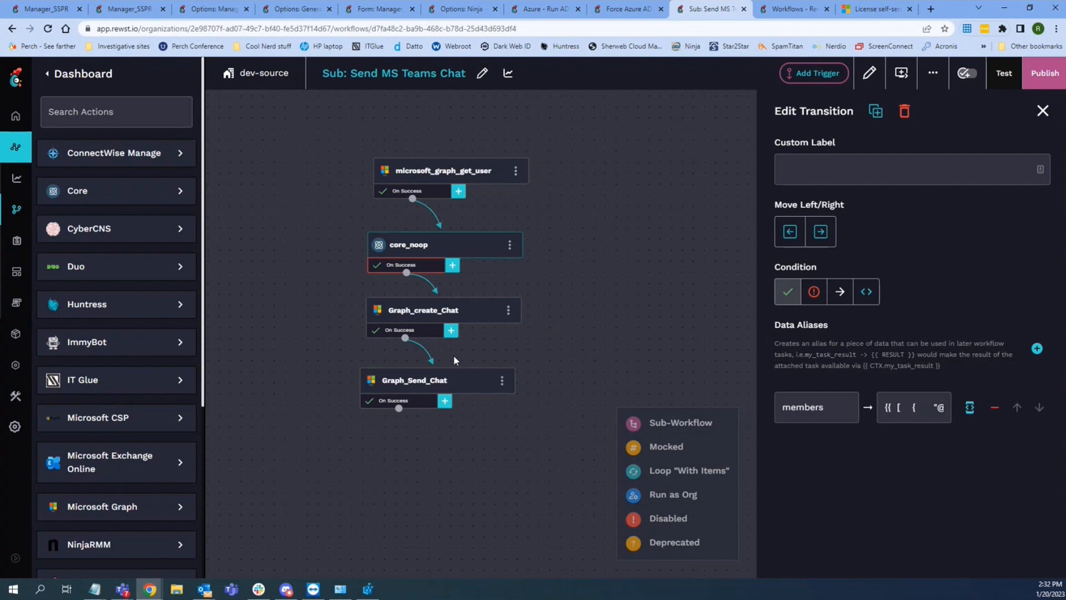
{"action": "mouse_move", "coordinate": [540, 222]}
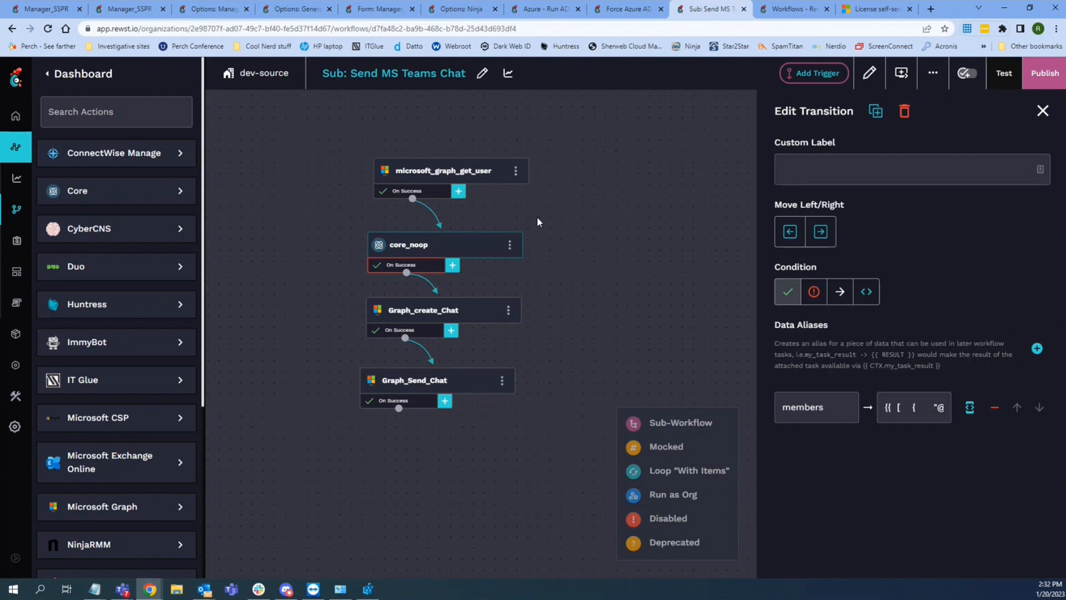
{"action": "mouse_move", "coordinate": [468, 175]}
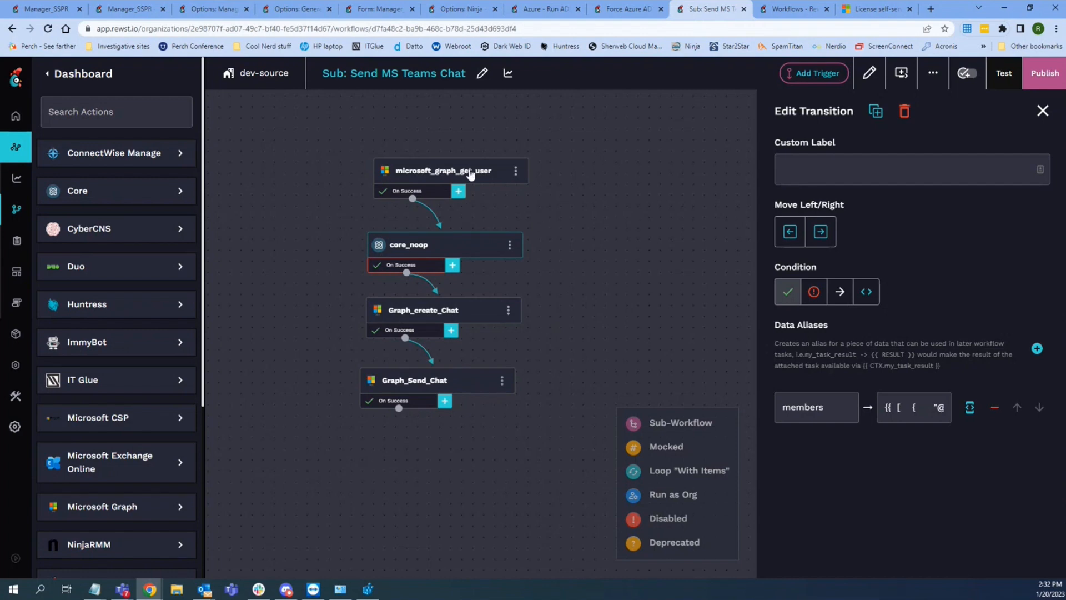
{"action": "left_click", "coordinate": [443, 171]}
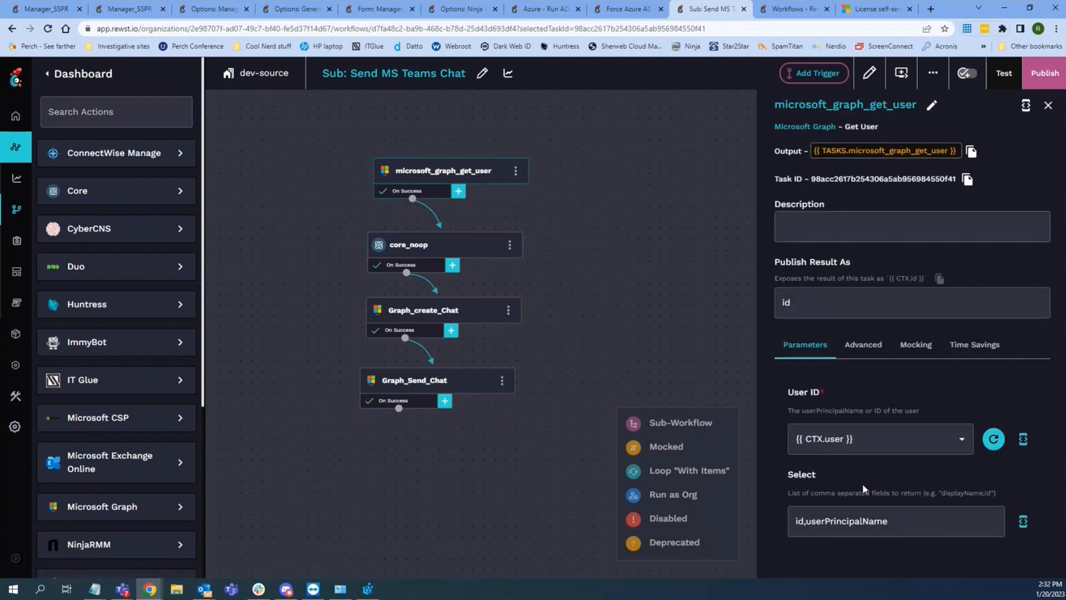
{"action": "left_click", "coordinate": [1047, 105]}
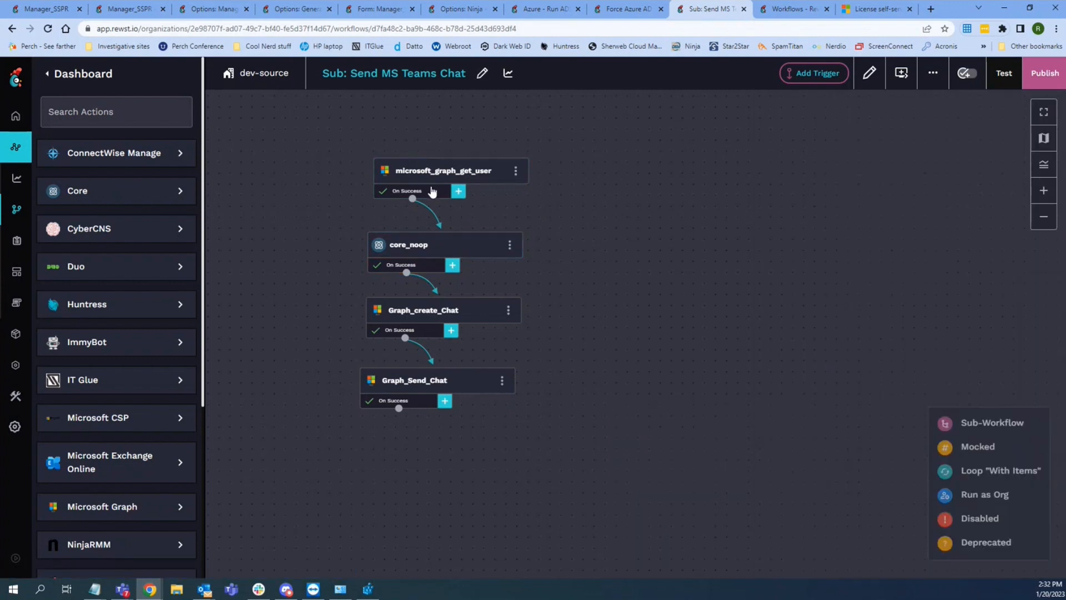
{"action": "left_click", "coordinate": [401, 264]}
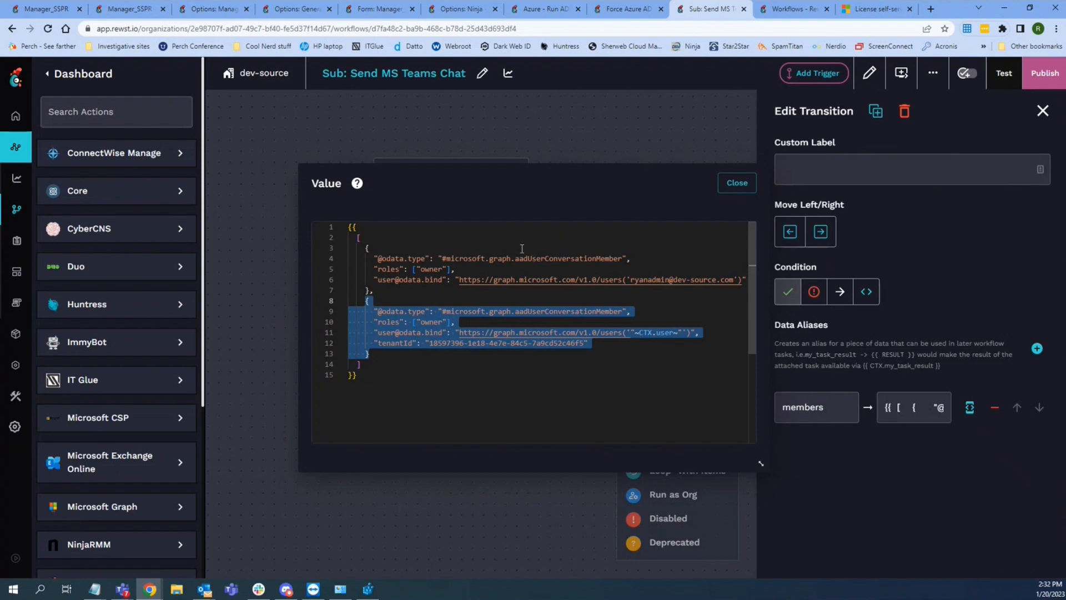
{"action": "left_click", "coordinate": [735, 183]}
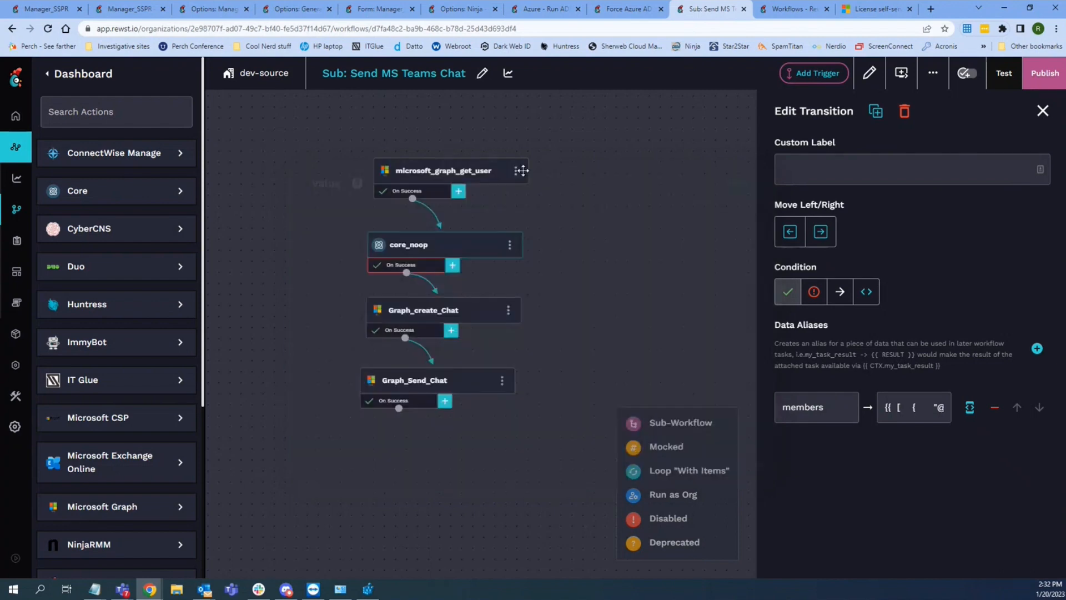
Step: Review the Graph_create_Chat task's JSON body with {{ CTX.members }} as members and oneOnOne chatType
{"action": "left_click", "coordinate": [422, 310]}
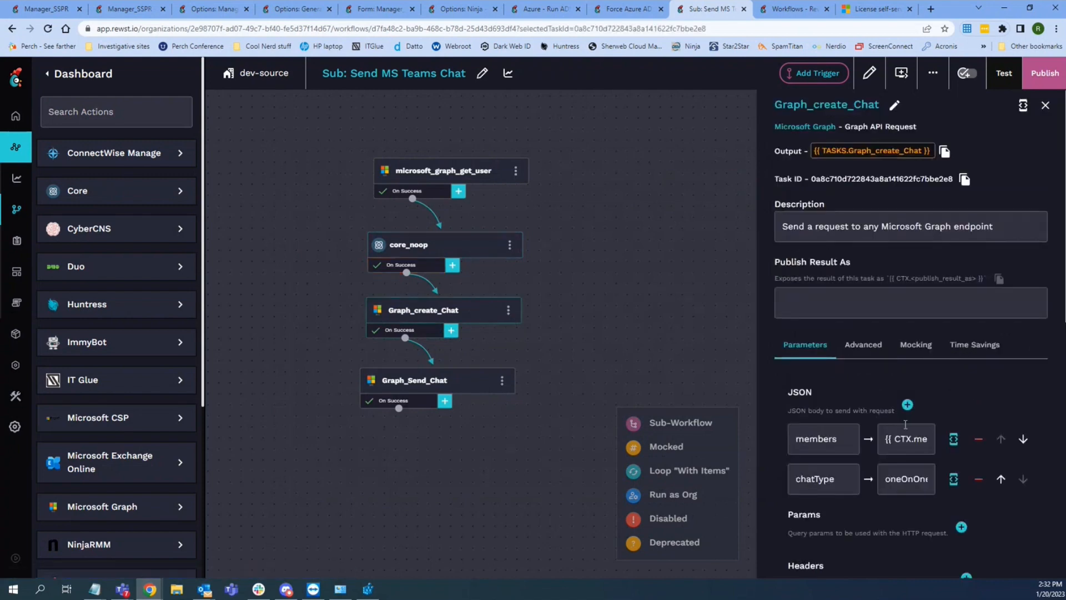
{"action": "mouse_move", "coordinate": [953, 439]}
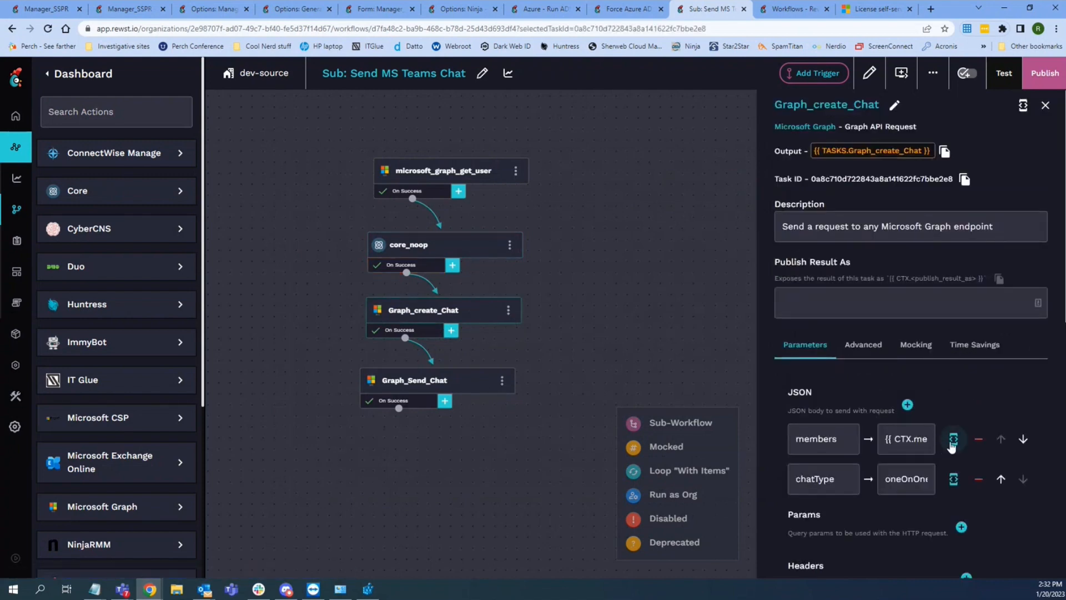
{"action": "left_click", "coordinate": [953, 439]}
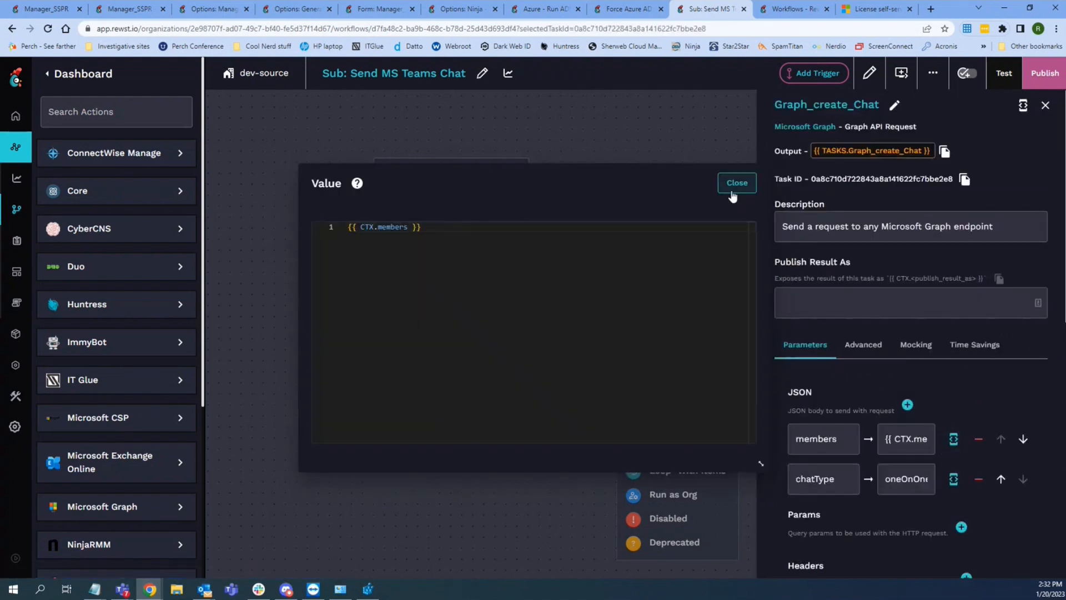
{"action": "left_click", "coordinate": [736, 182]}
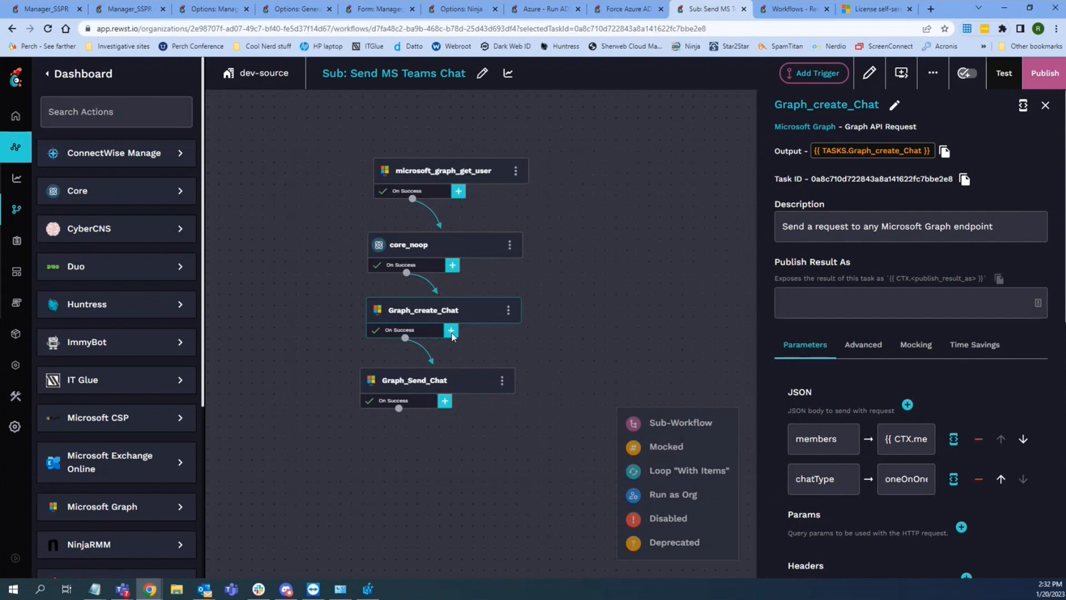
{"action": "mouse_move", "coordinate": [431, 335]}
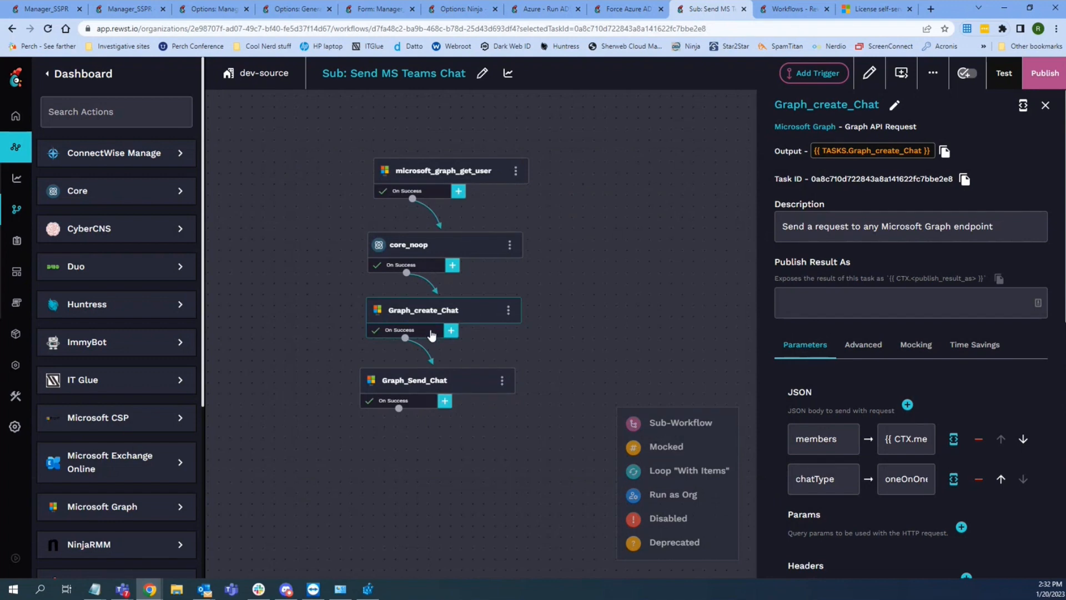
{"action": "mouse_move", "coordinate": [458, 380]}
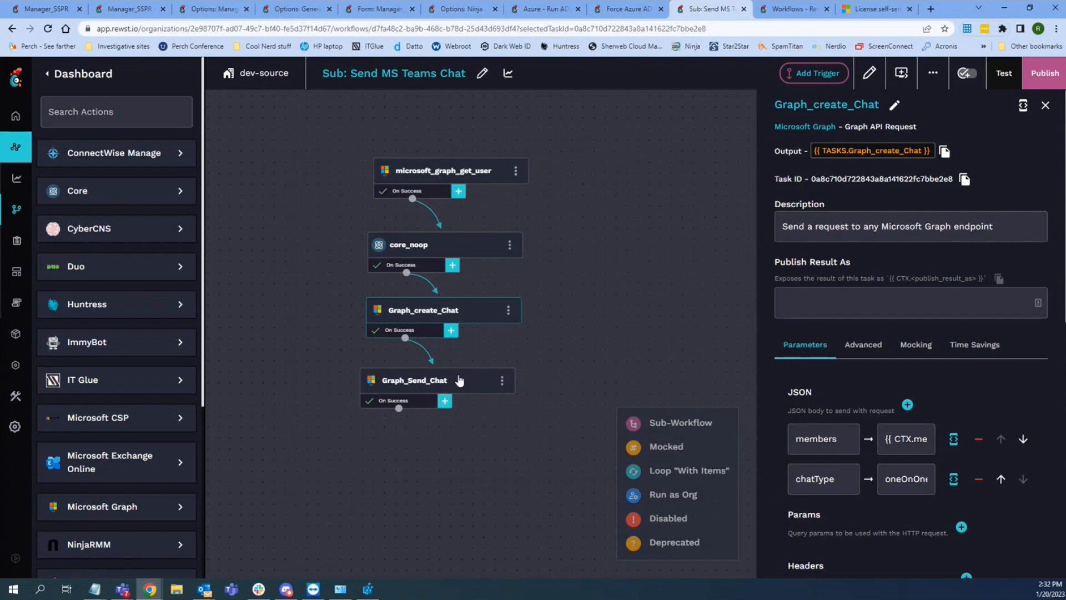
Step: Review the Graph_Send_Chat task's CTX.message body and its chat-messages endpoint using the created chat ID
{"action": "left_click", "coordinate": [414, 380]}
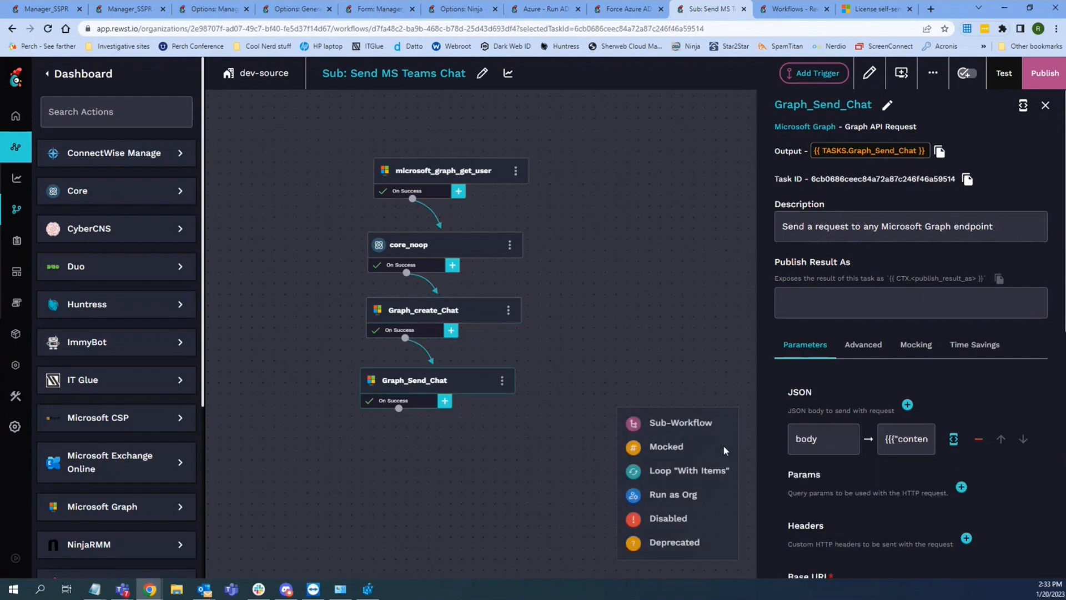
{"action": "left_click", "coordinate": [906, 439]}
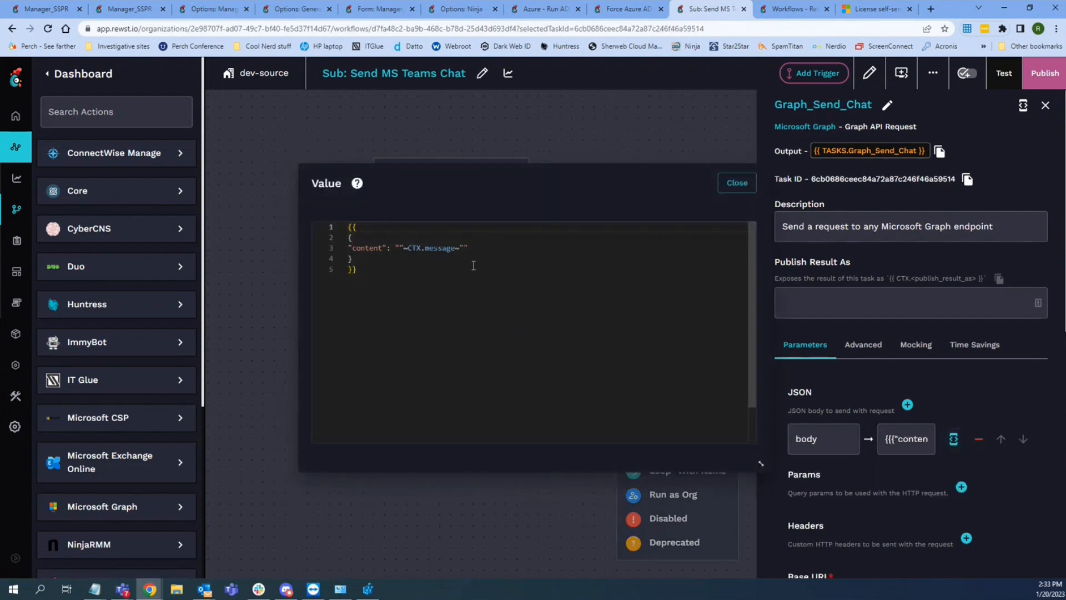
{"action": "left_click", "coordinate": [736, 184]}
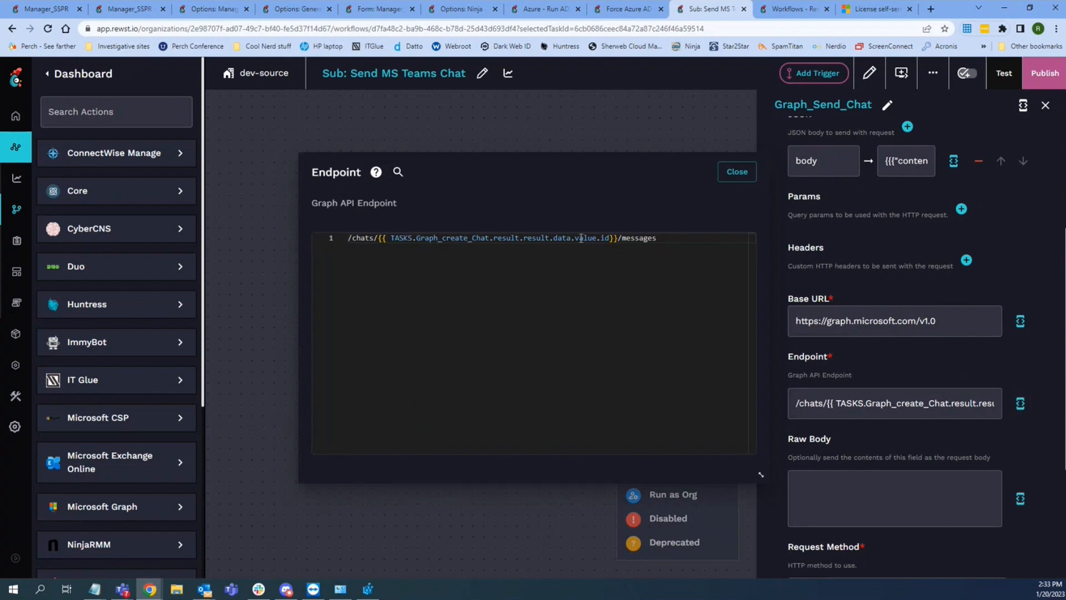
{"action": "left_click", "coordinate": [736, 171]}
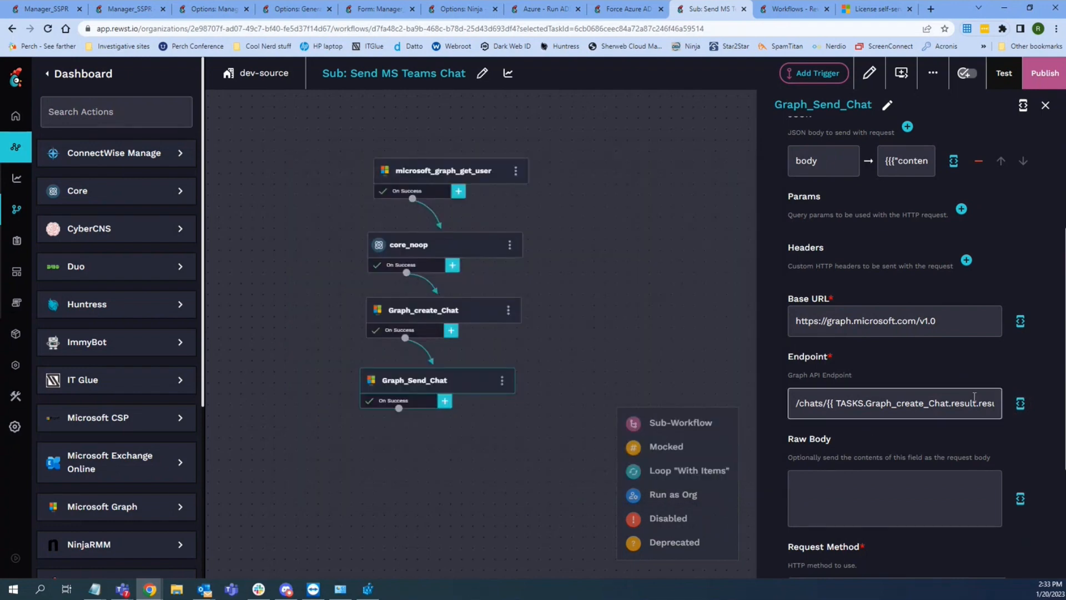
{"action": "scroll", "scroll_direction": "up", "scroll_amount": 3}
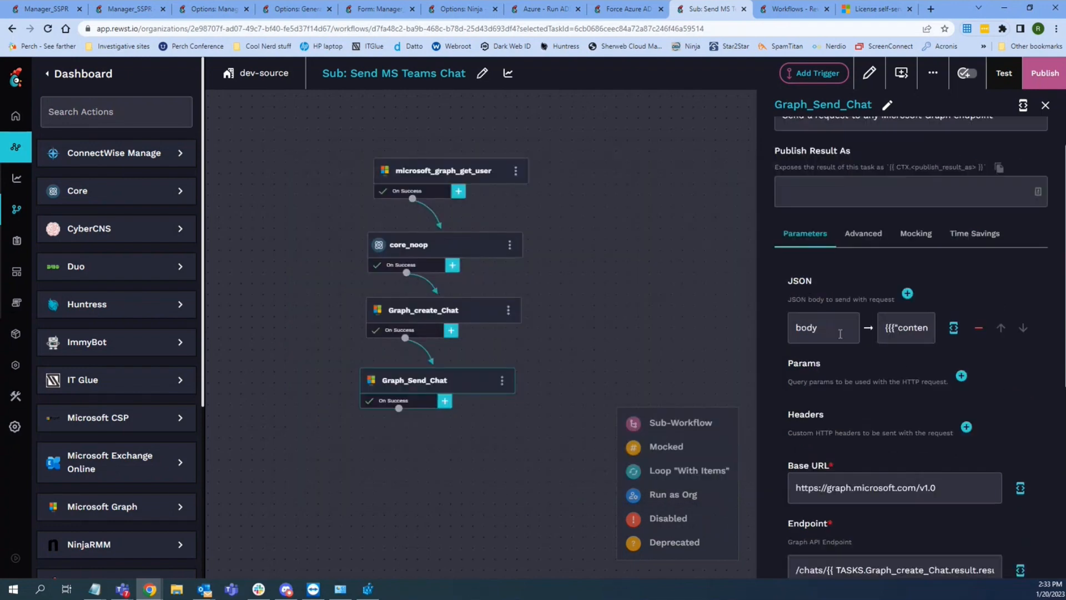
{"action": "mouse_move", "coordinate": [533, 350]}
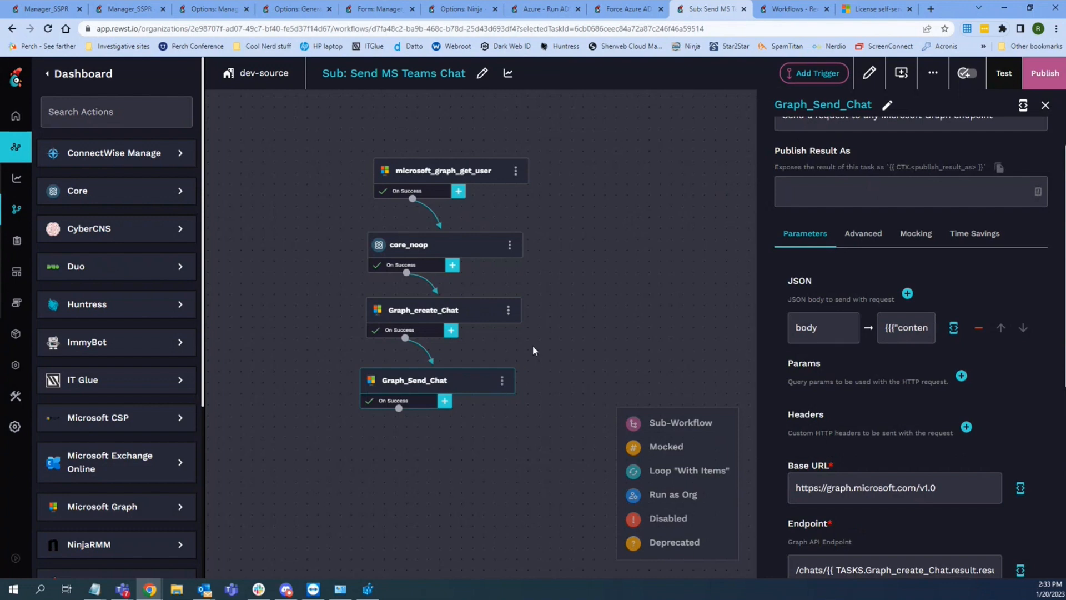
{"action": "mouse_move", "coordinate": [565, 168]}
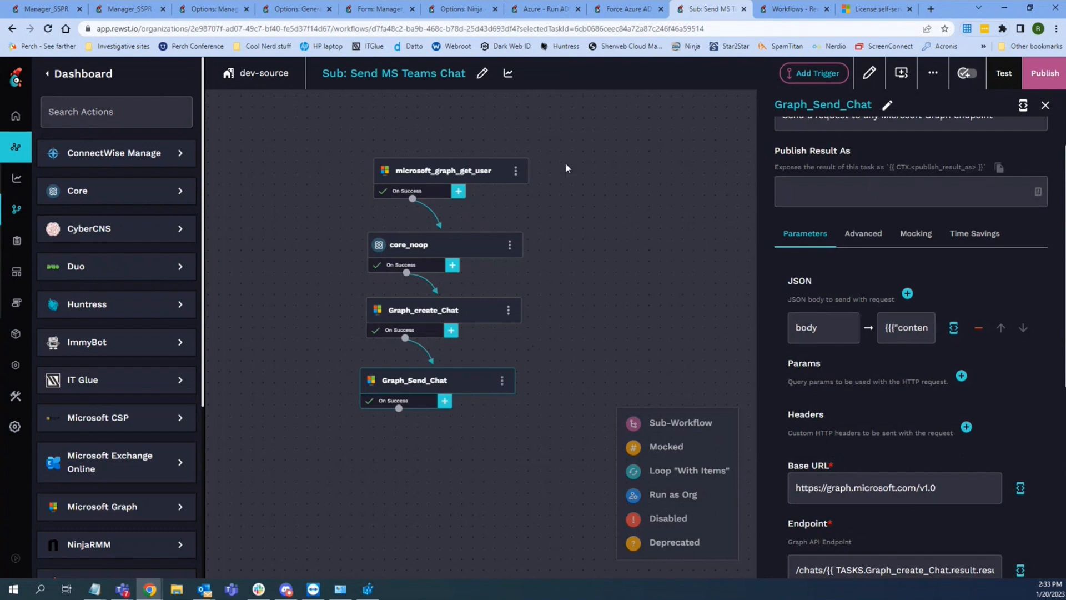
{"action": "mouse_move", "coordinate": [625, 9]}
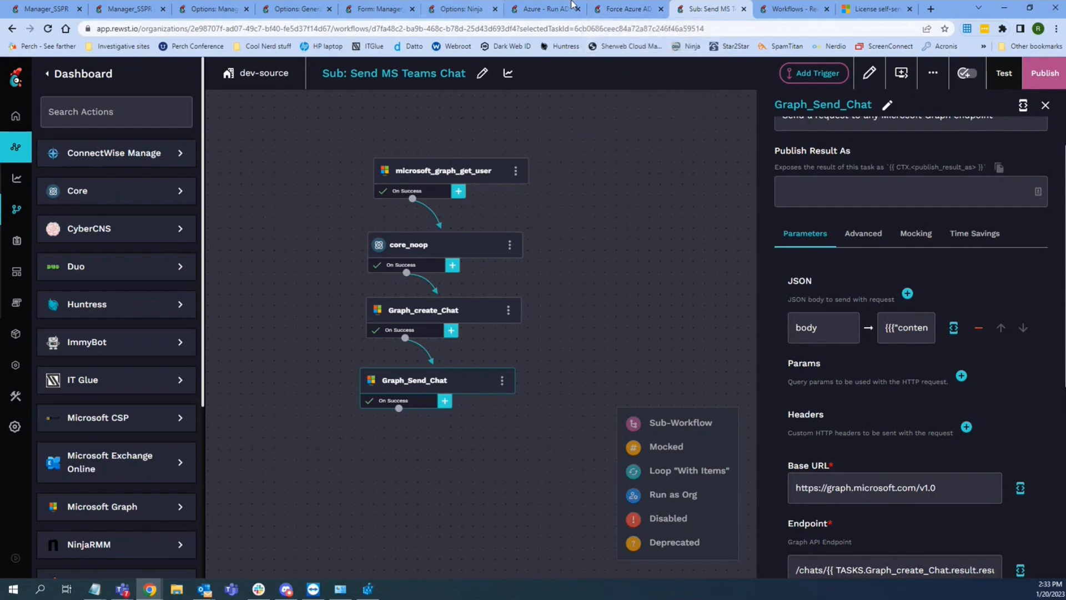
Step: Back in Manager_SSPR, review the Ninja Run PS Script task's AD password-reset PowerShell script
{"action": "left_click", "coordinate": [461, 9]}
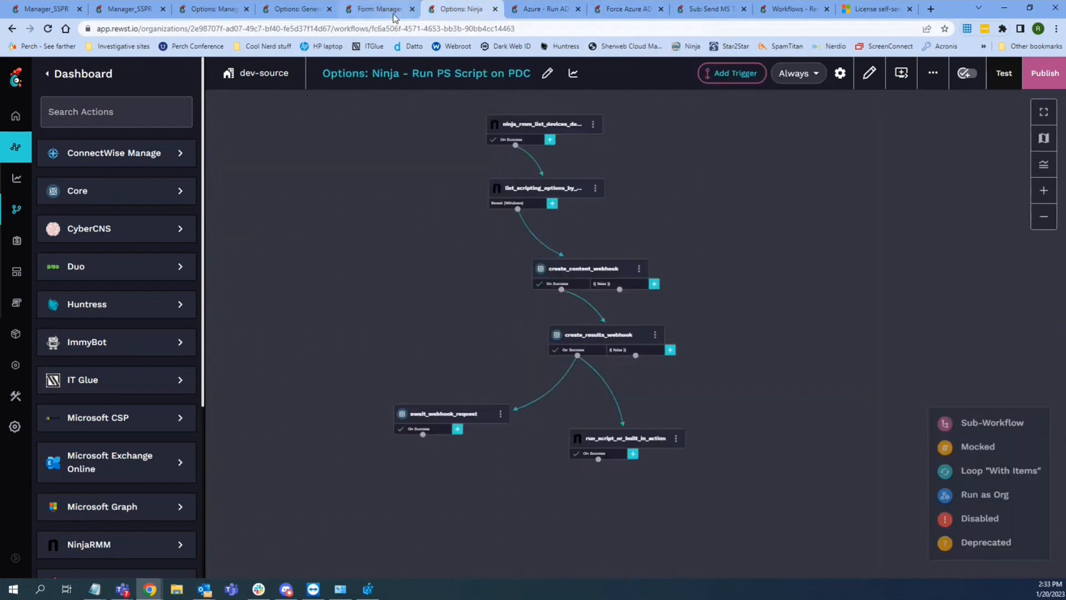
{"action": "left_click", "coordinate": [374, 9]}
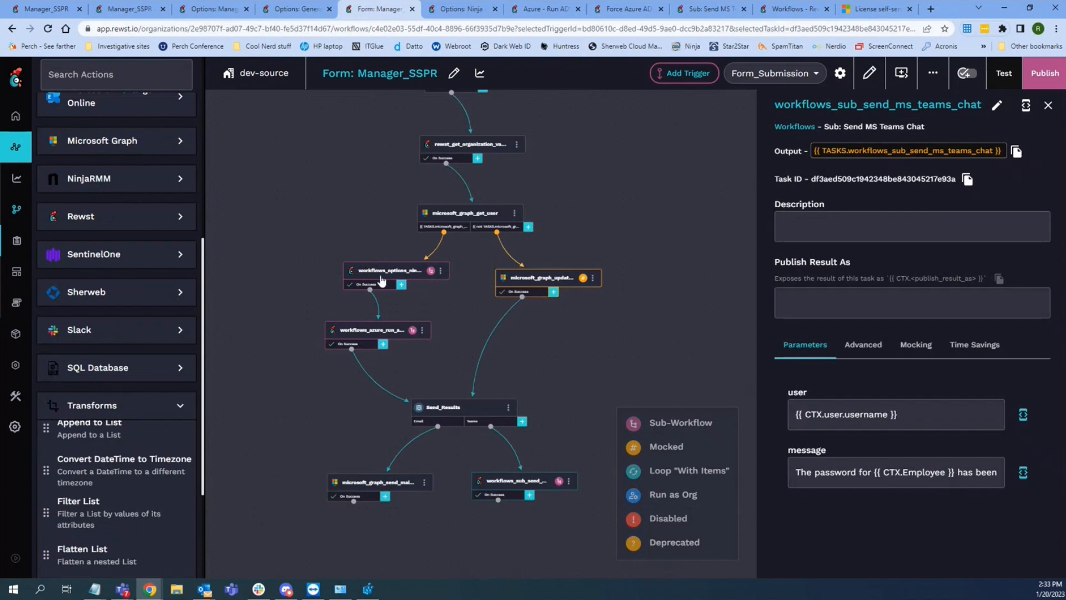
{"action": "left_click", "coordinate": [391, 270]}
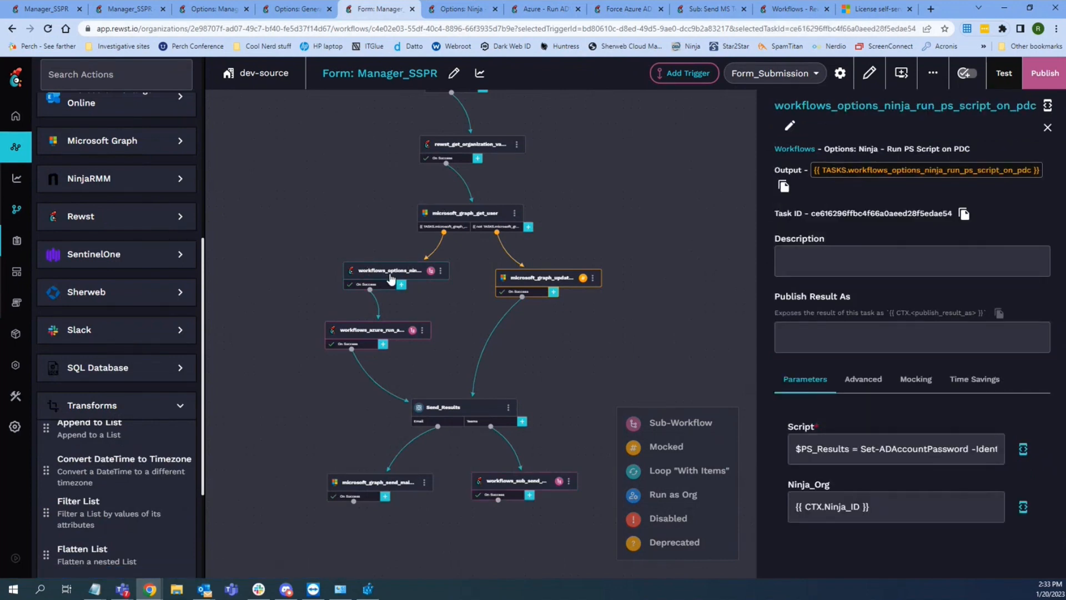
{"action": "mouse_move", "coordinate": [843, 420]}
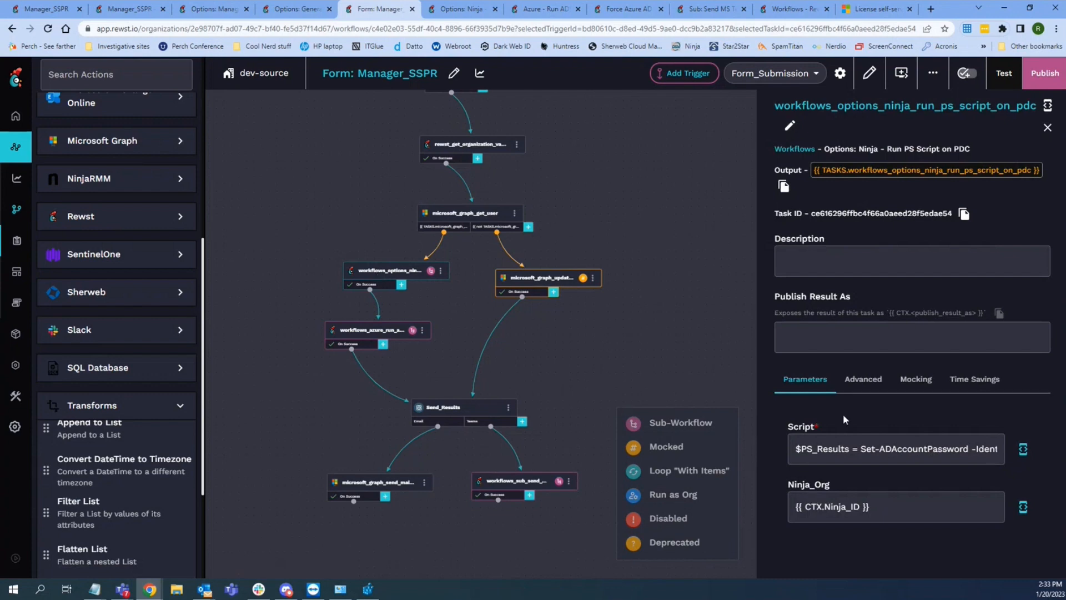
{"action": "left_click", "coordinate": [1022, 449]}
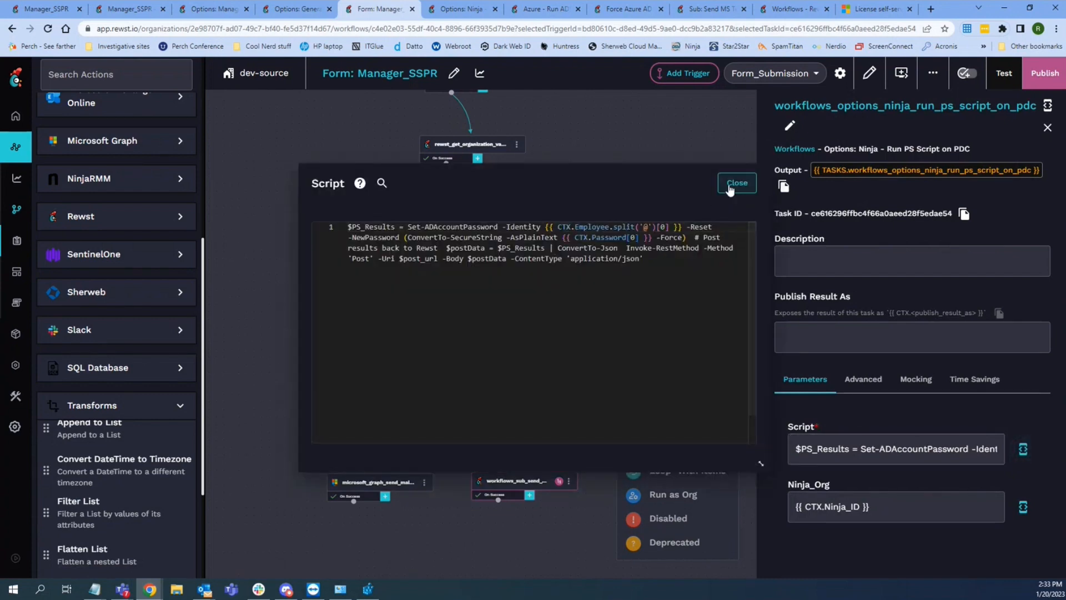
{"action": "left_click", "coordinate": [737, 183]}
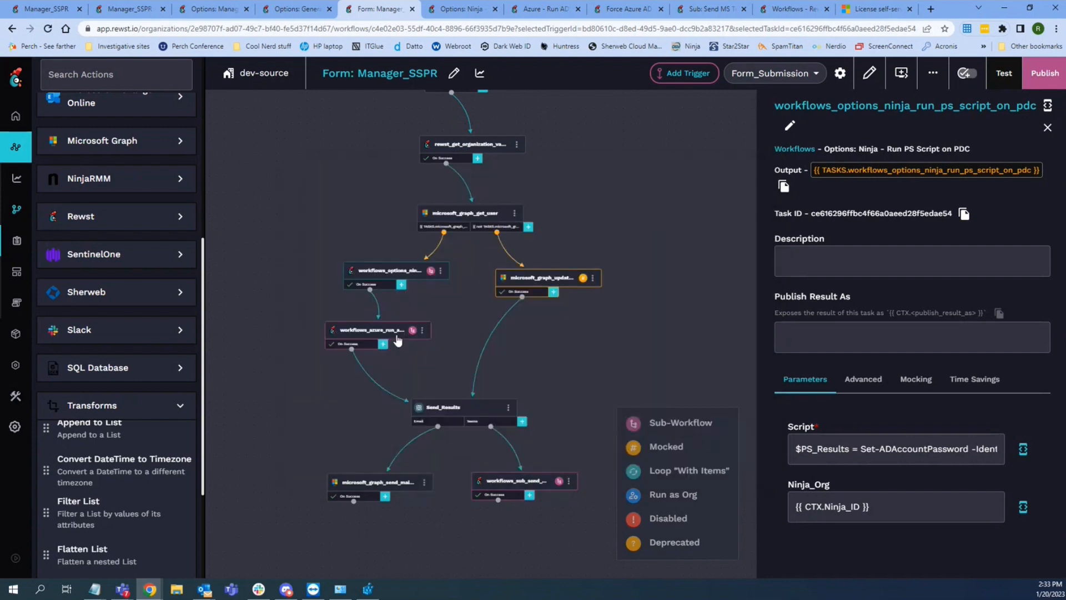
Step: View the details of the workflows_azure_run_ad_sync sub-workflow task
{"action": "left_click", "coordinate": [378, 330]}
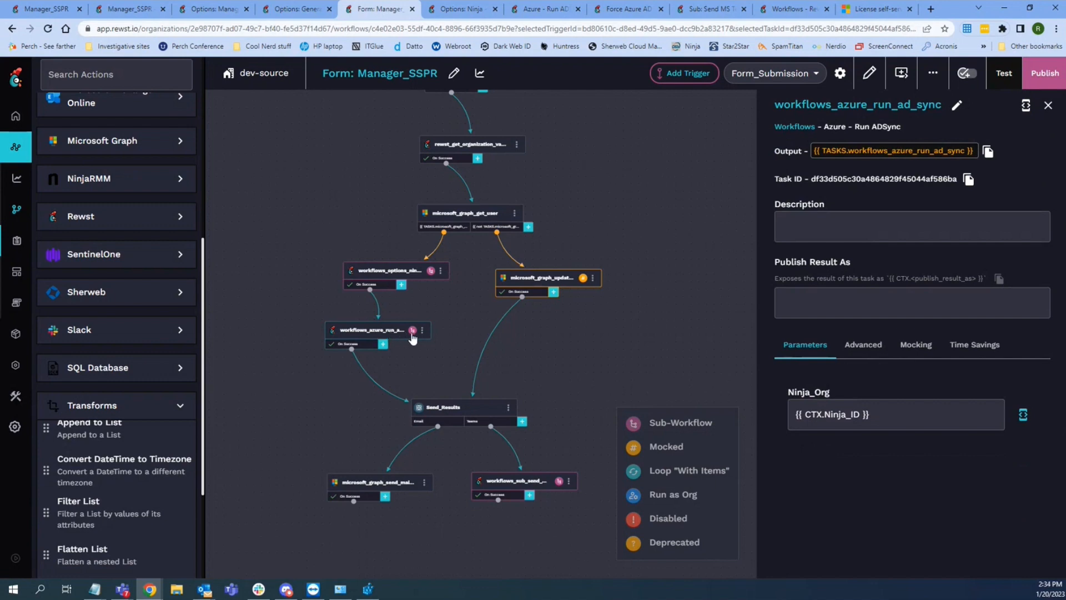
{"action": "mouse_move", "coordinate": [459, 271]}
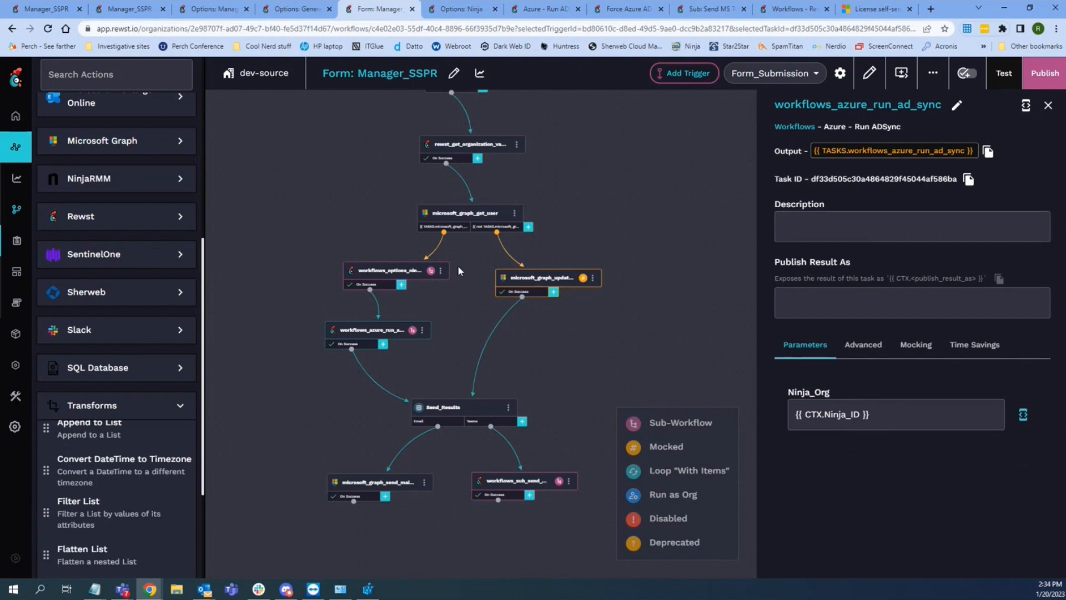